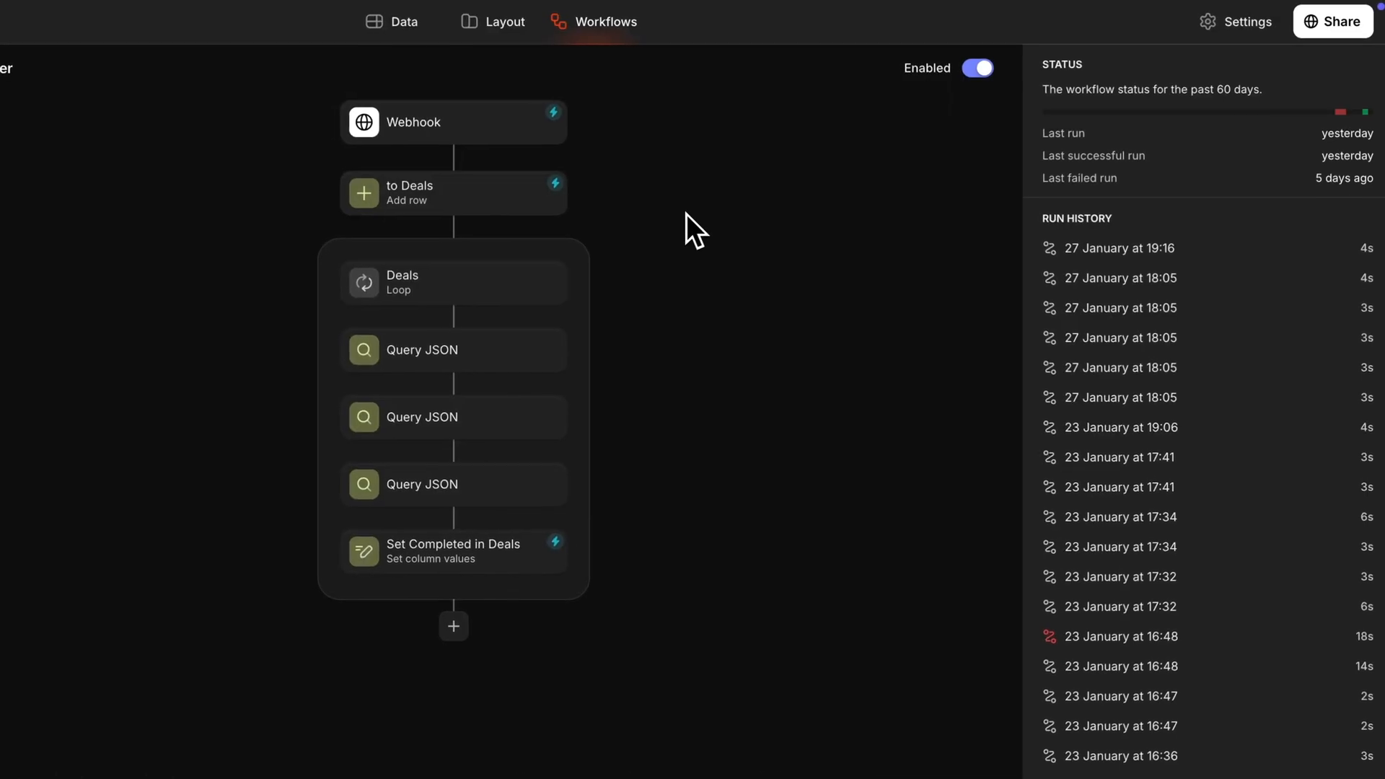
Open Postman's saved POST glideapps.com webhook request and view its Headers.
click(453, 122)
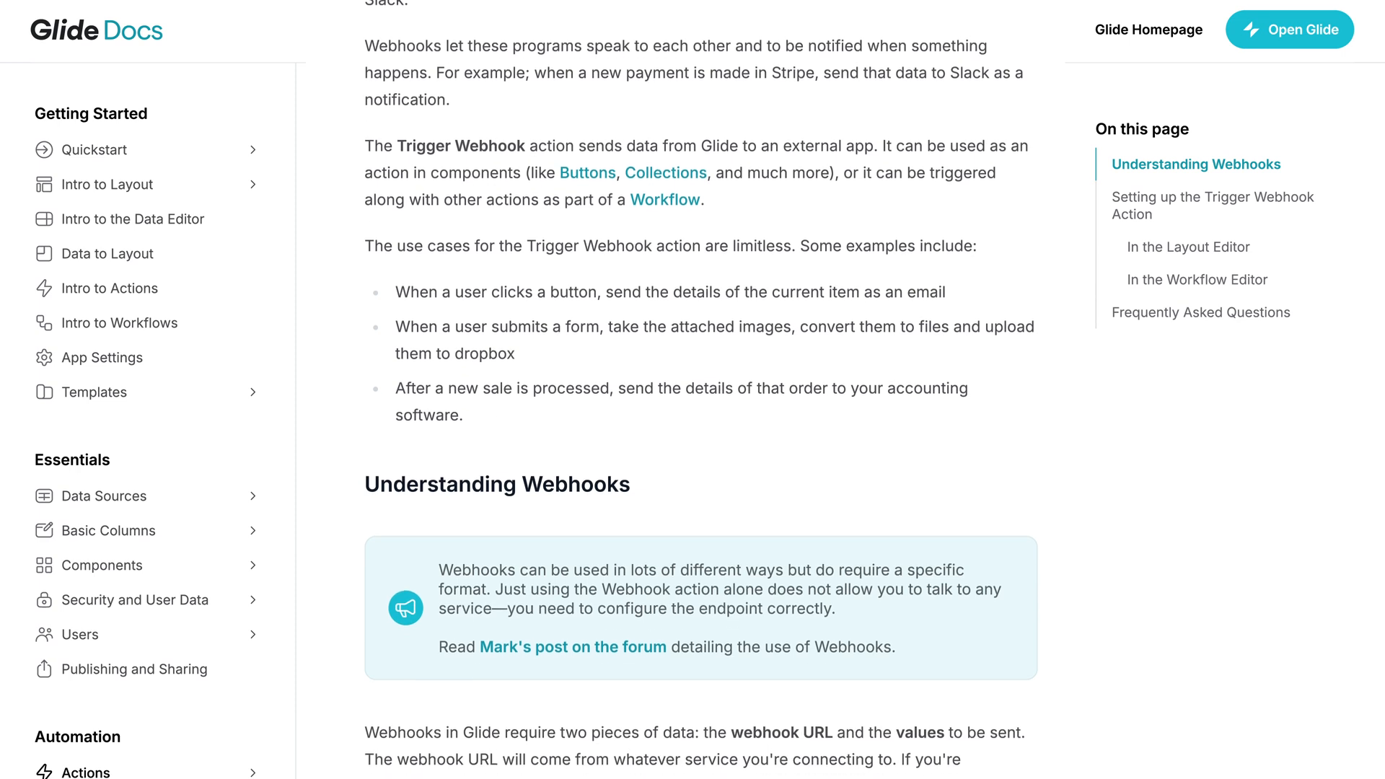
scroll(down, 3)
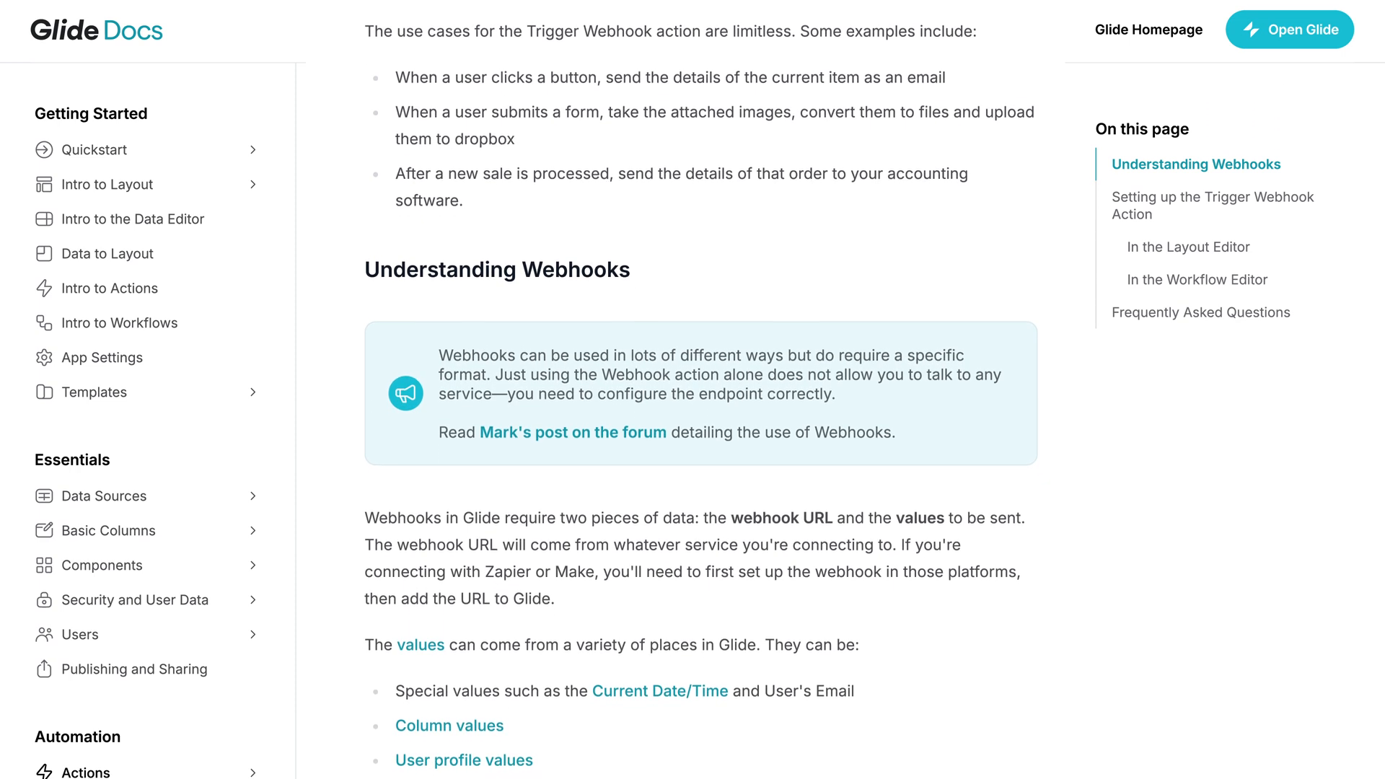
scroll(down, 3)
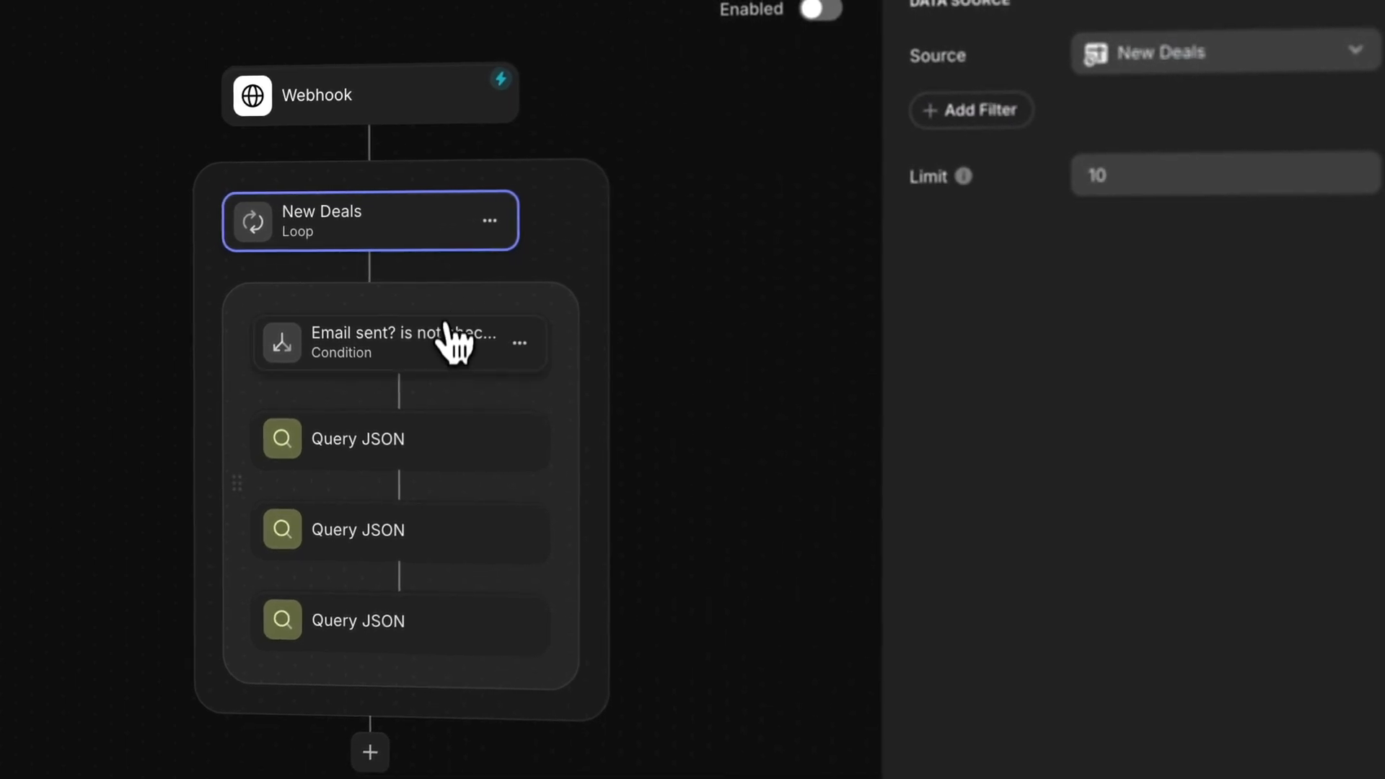
click(398, 342)
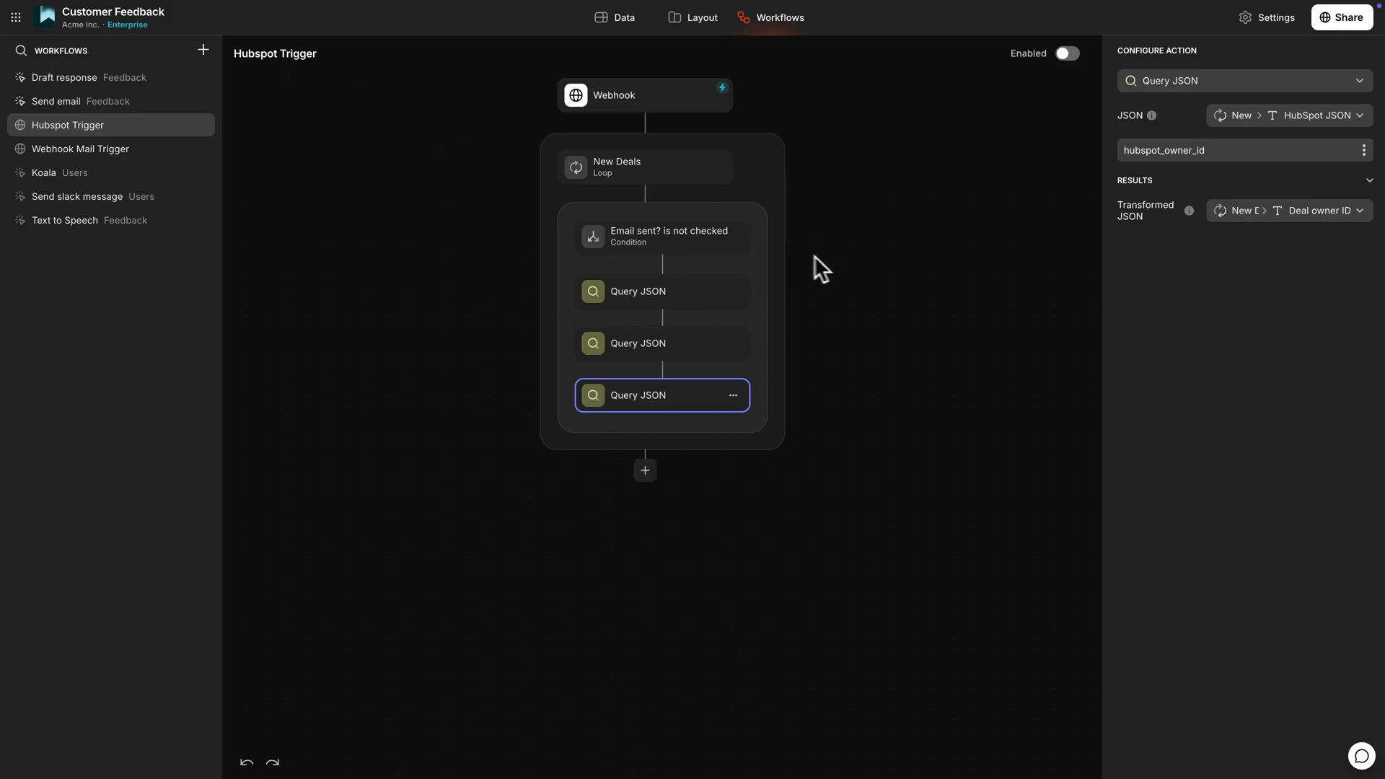
click(623, 17)
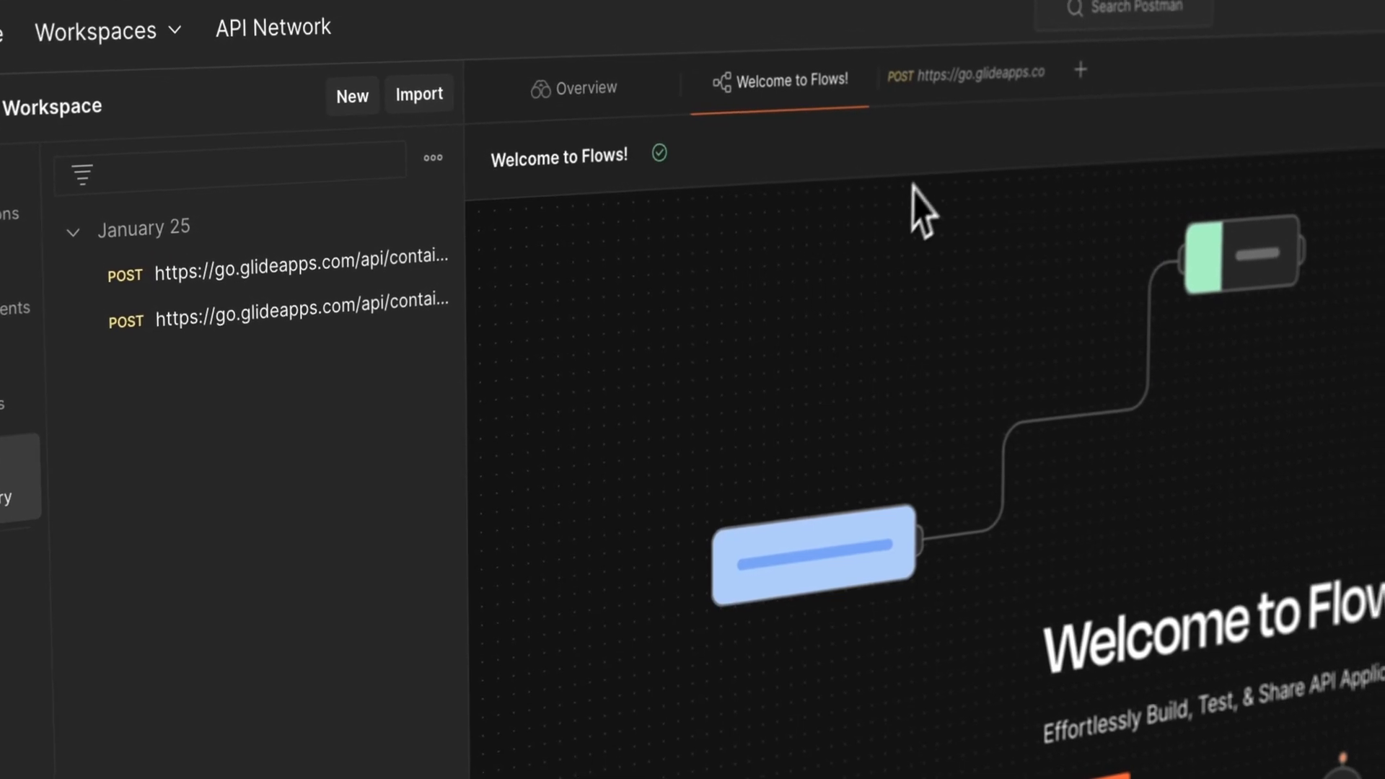
click(963, 72)
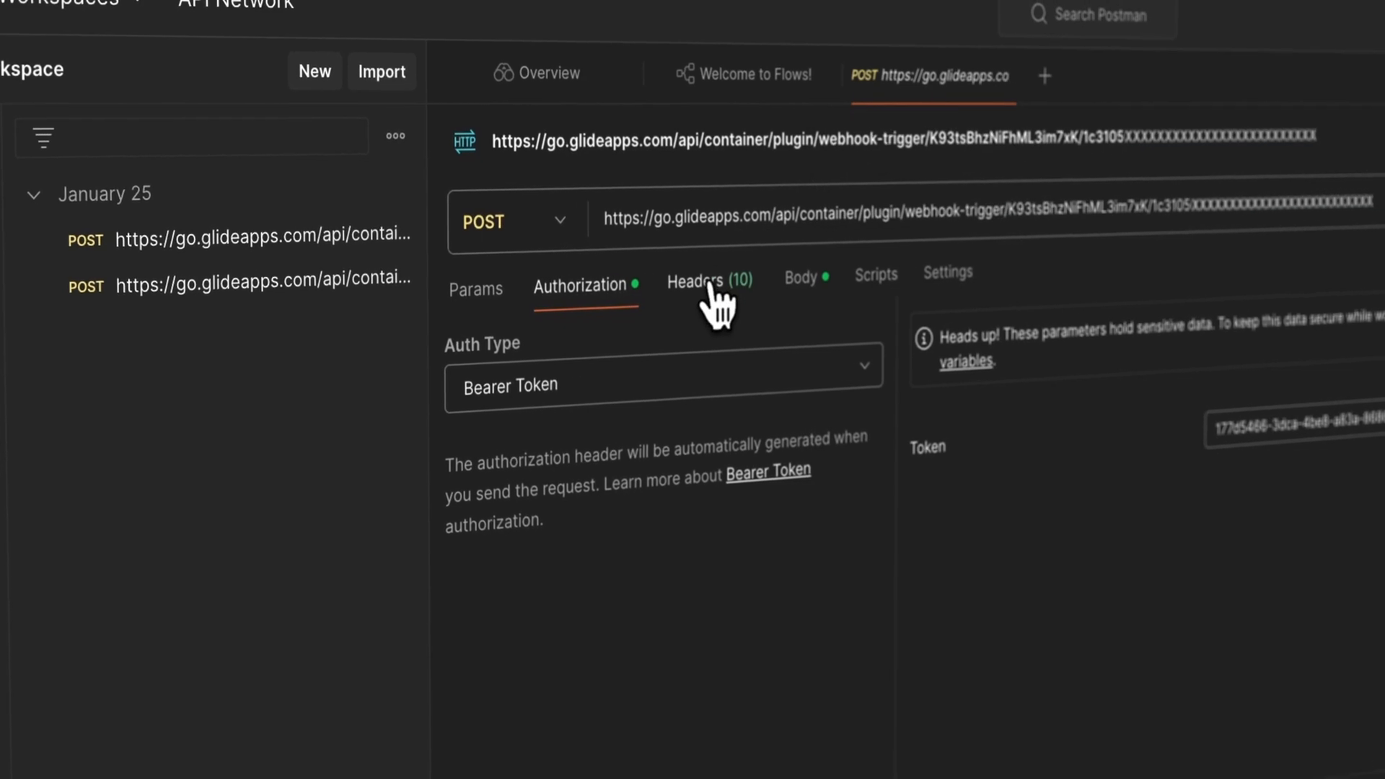
click(707, 285)
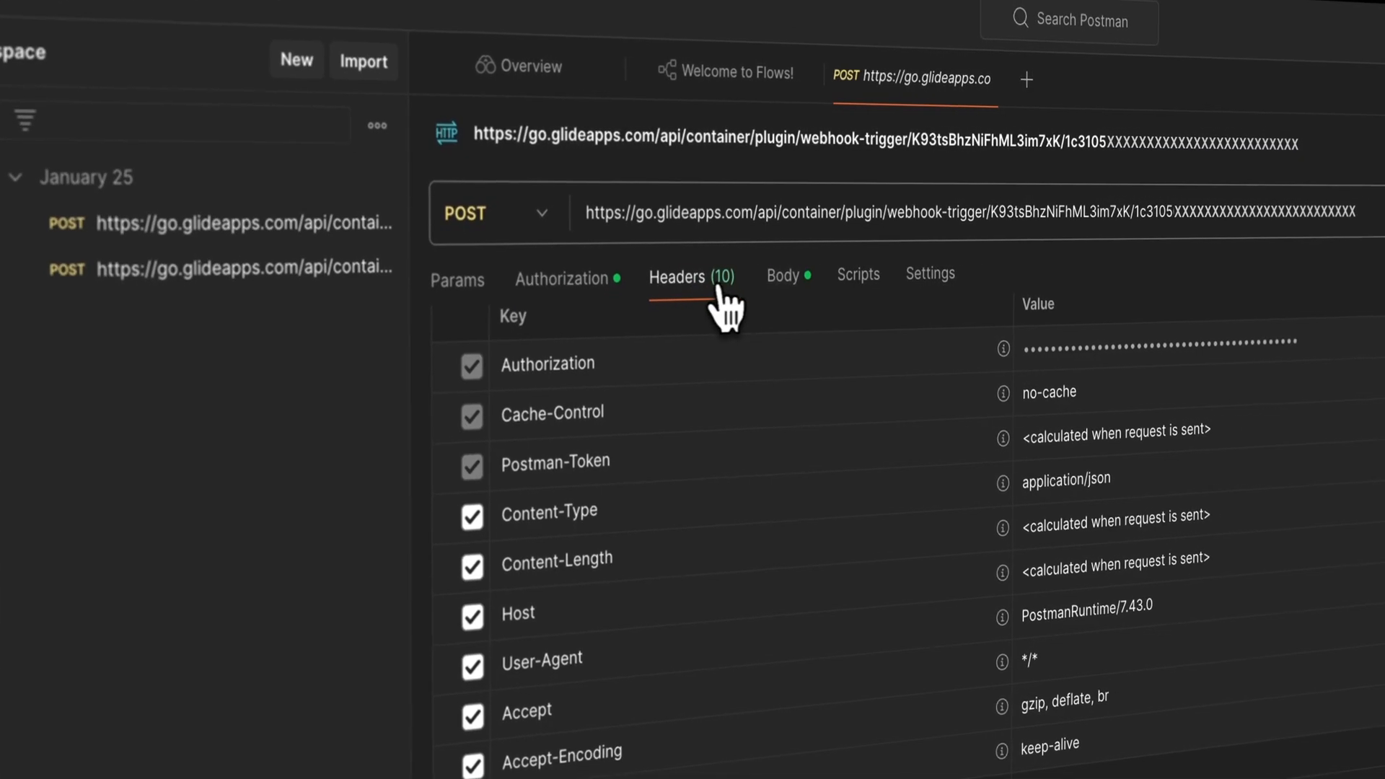
click(767, 276)
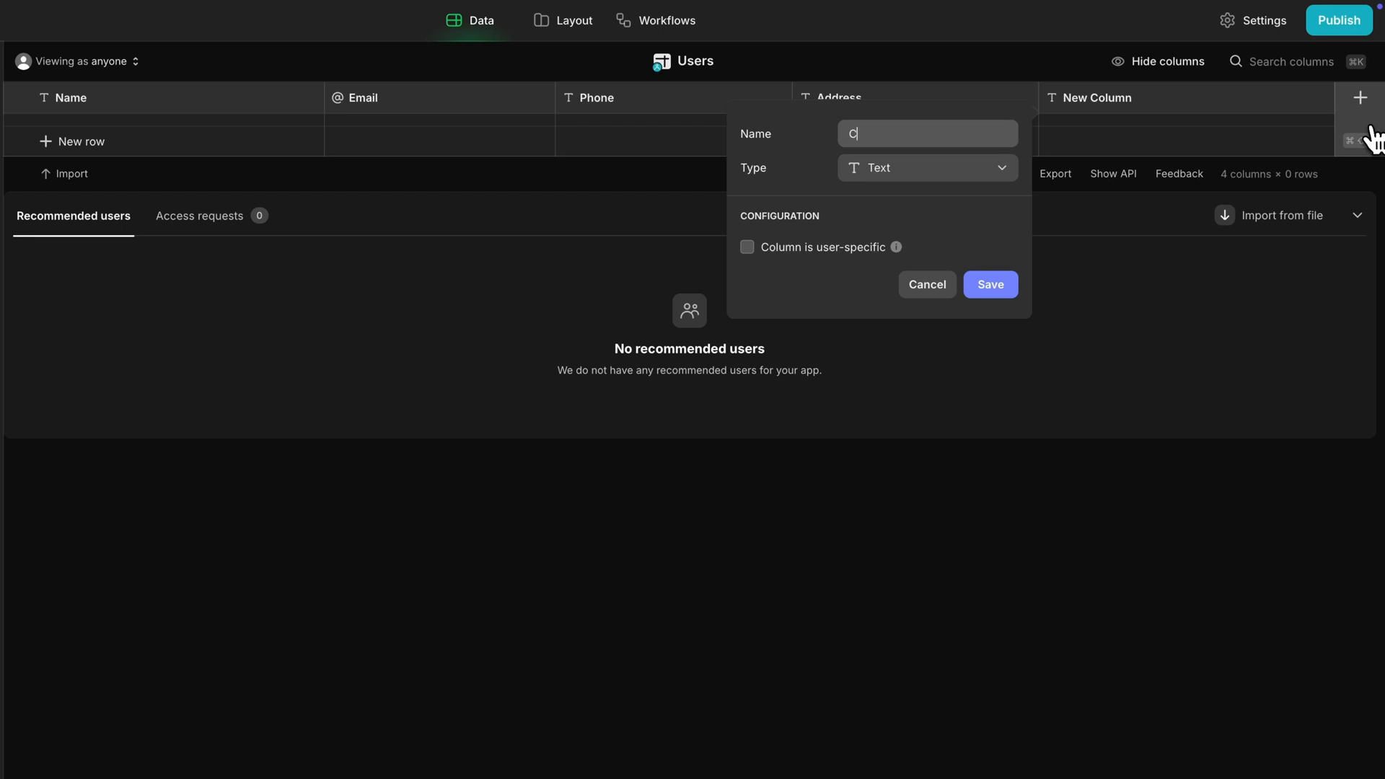
Save the new Company text column in the Users table.
click(989, 284)
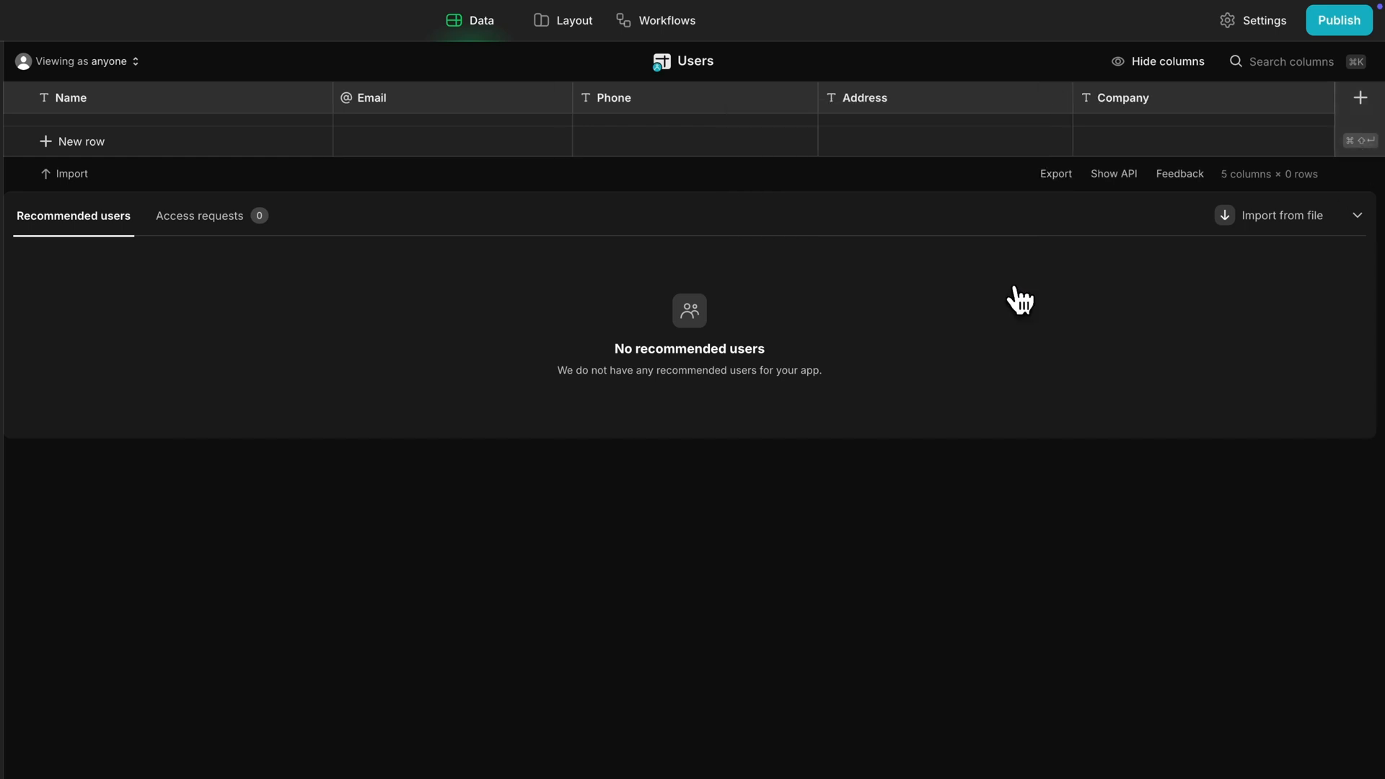
click(656, 20)
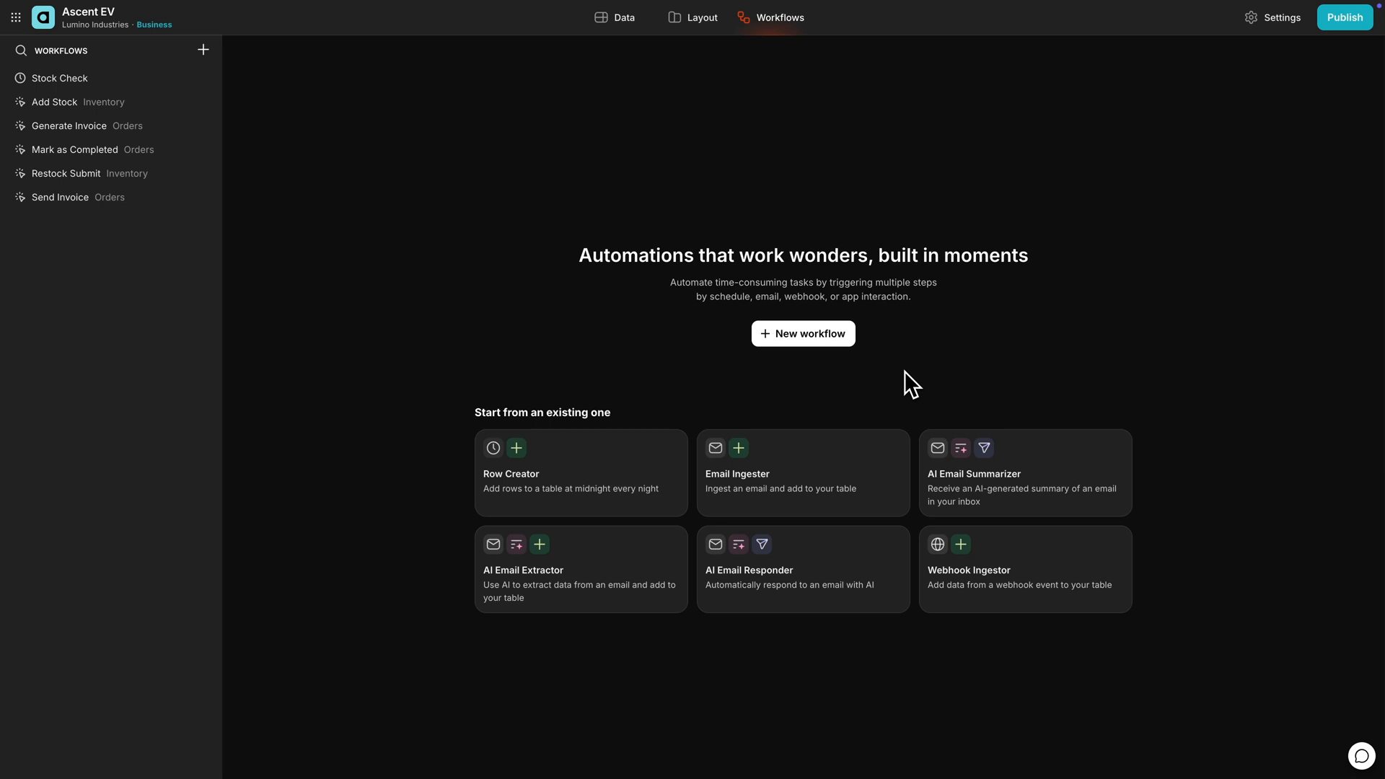
Start a Webhook Ingestor workflow and generate a bearer token on its Webhook trigger.
click(803, 333)
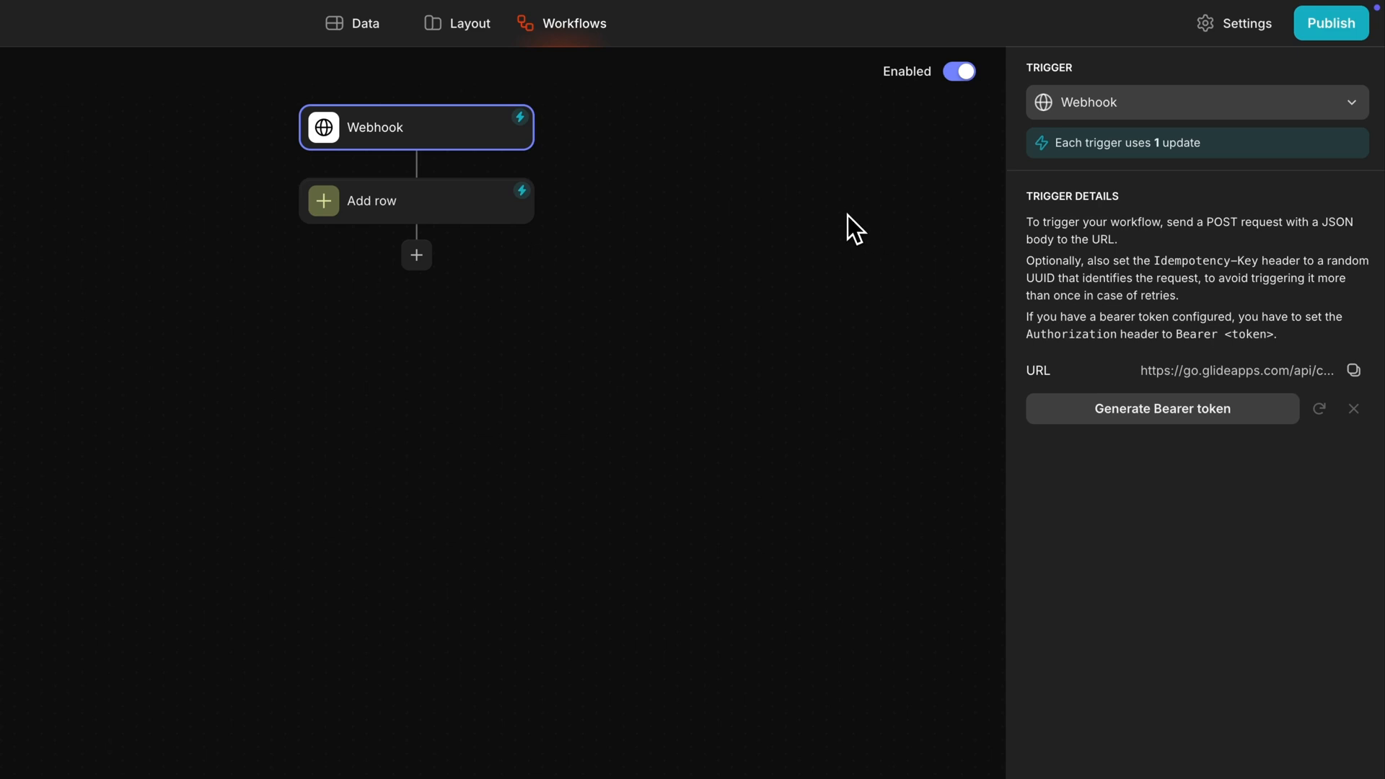
click(795, 353)
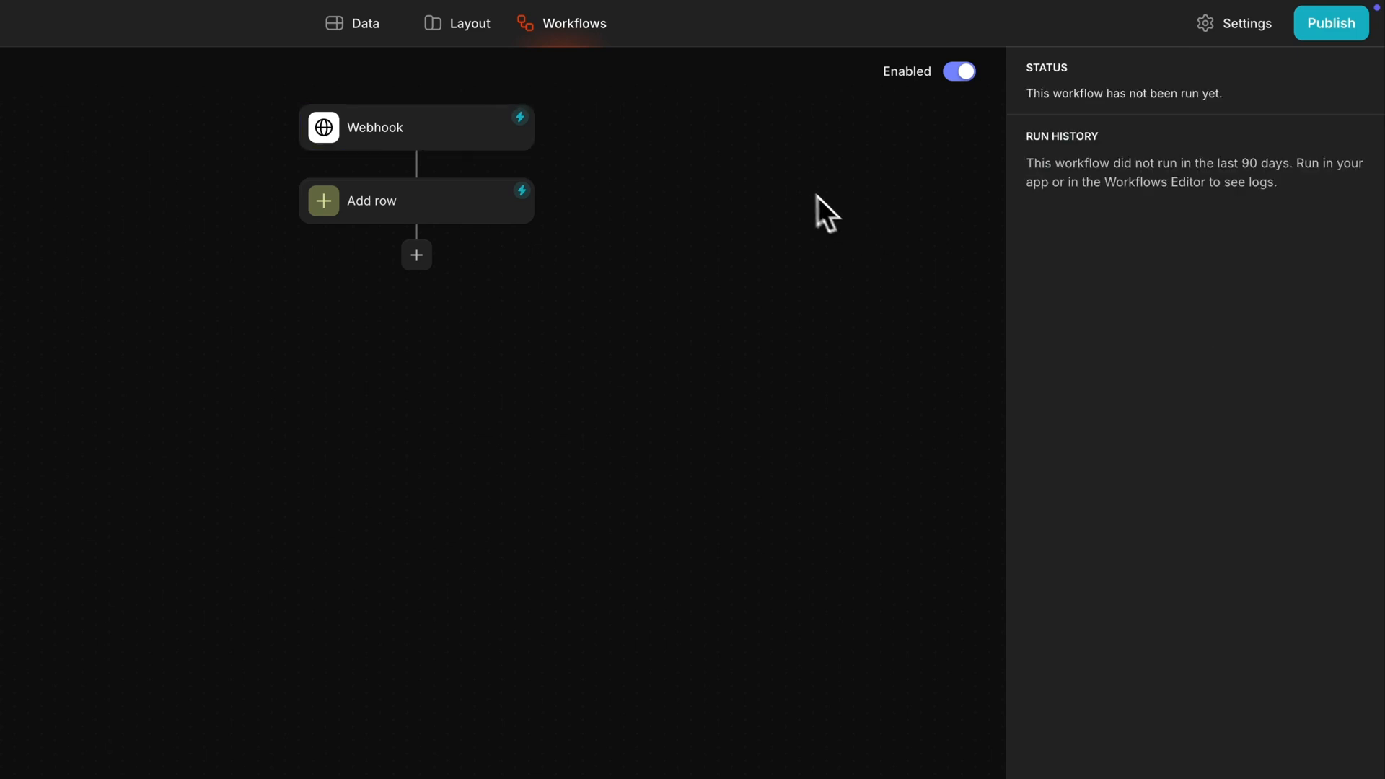
click(416, 127)
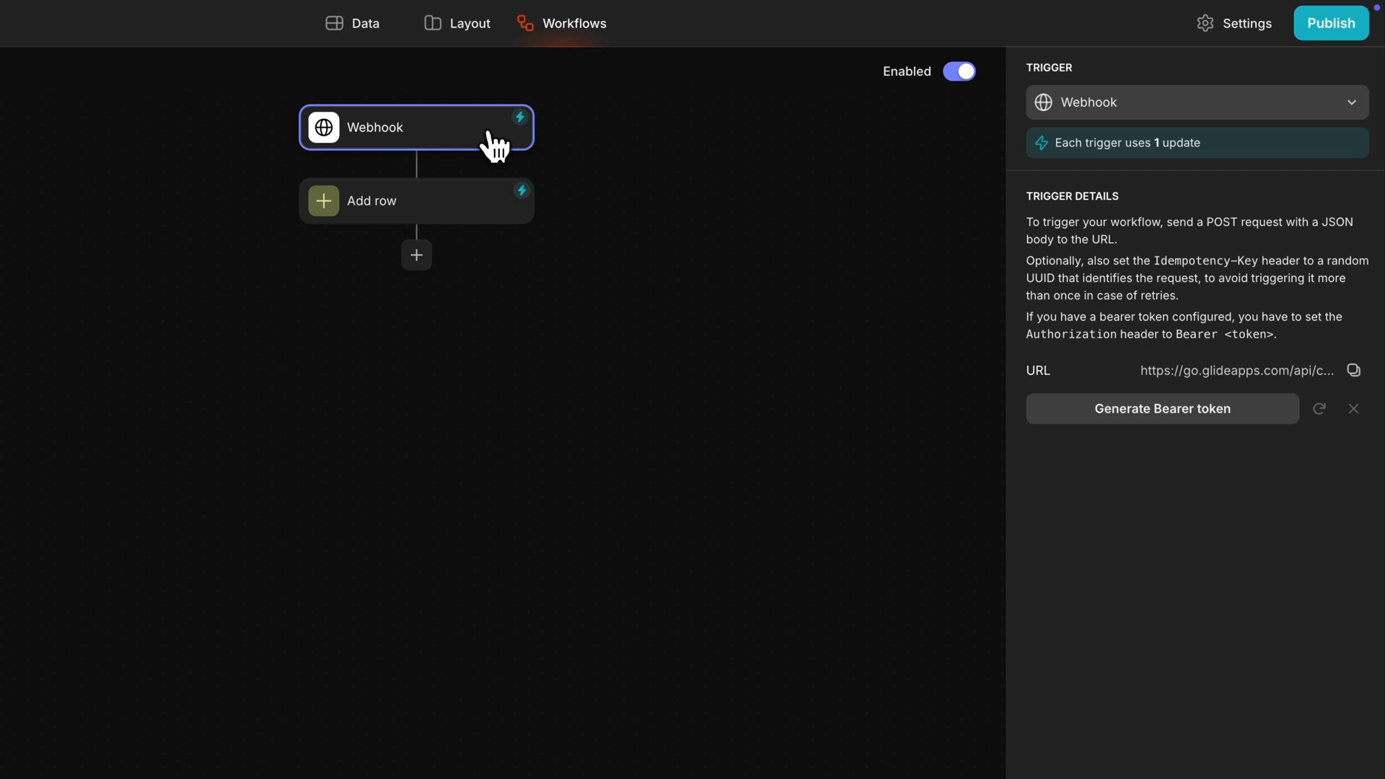
mouse_move(1051, 415)
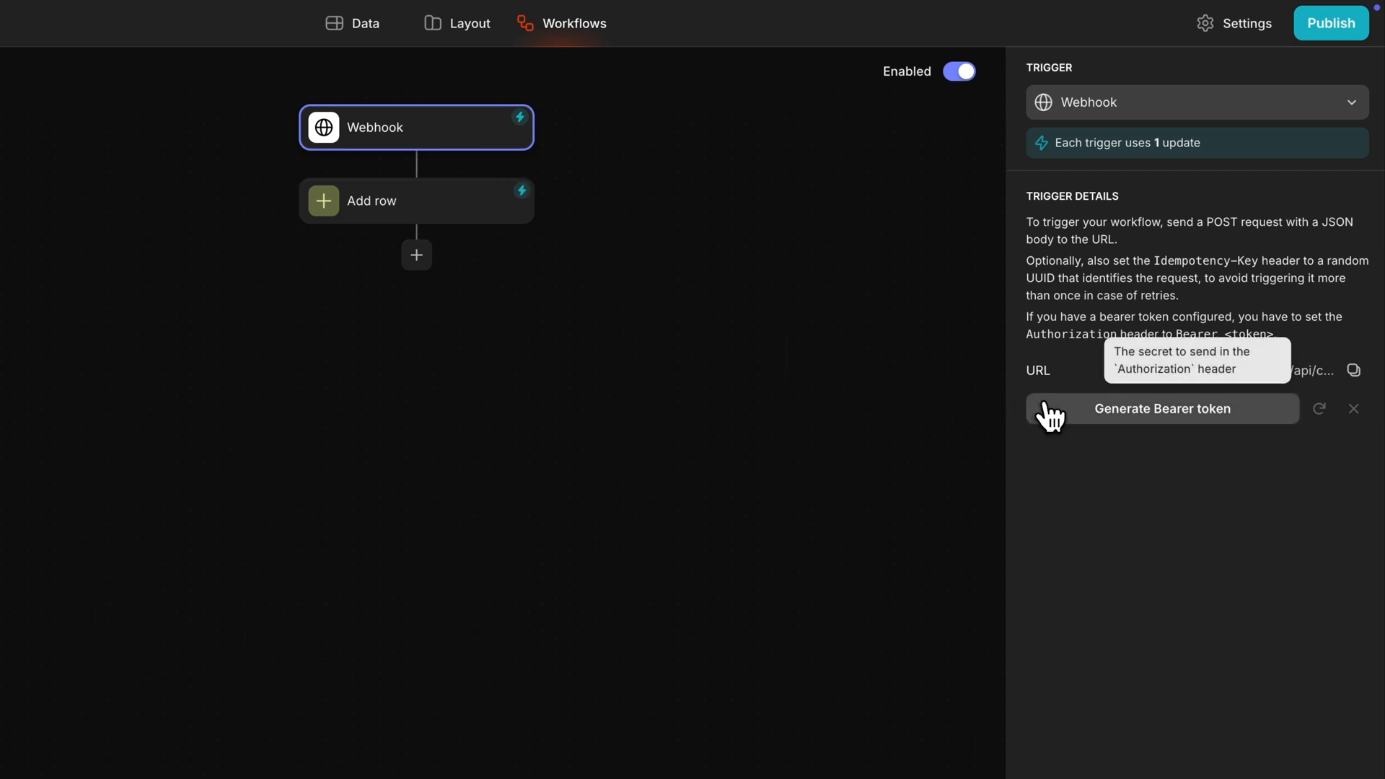
click(1161, 408)
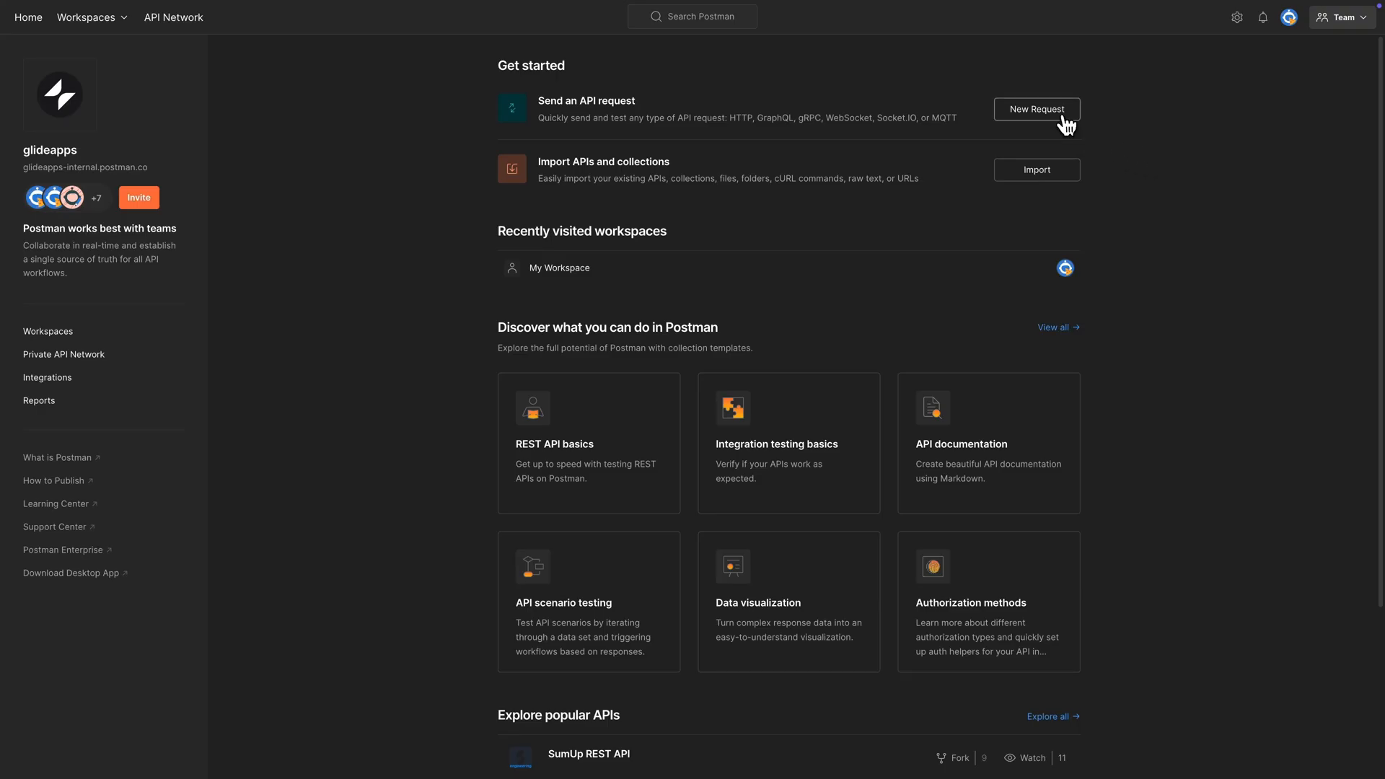
Create a Postman POST request to the Glide webhook URL with Bearer Token auth and the pasted token.
click(1036, 109)
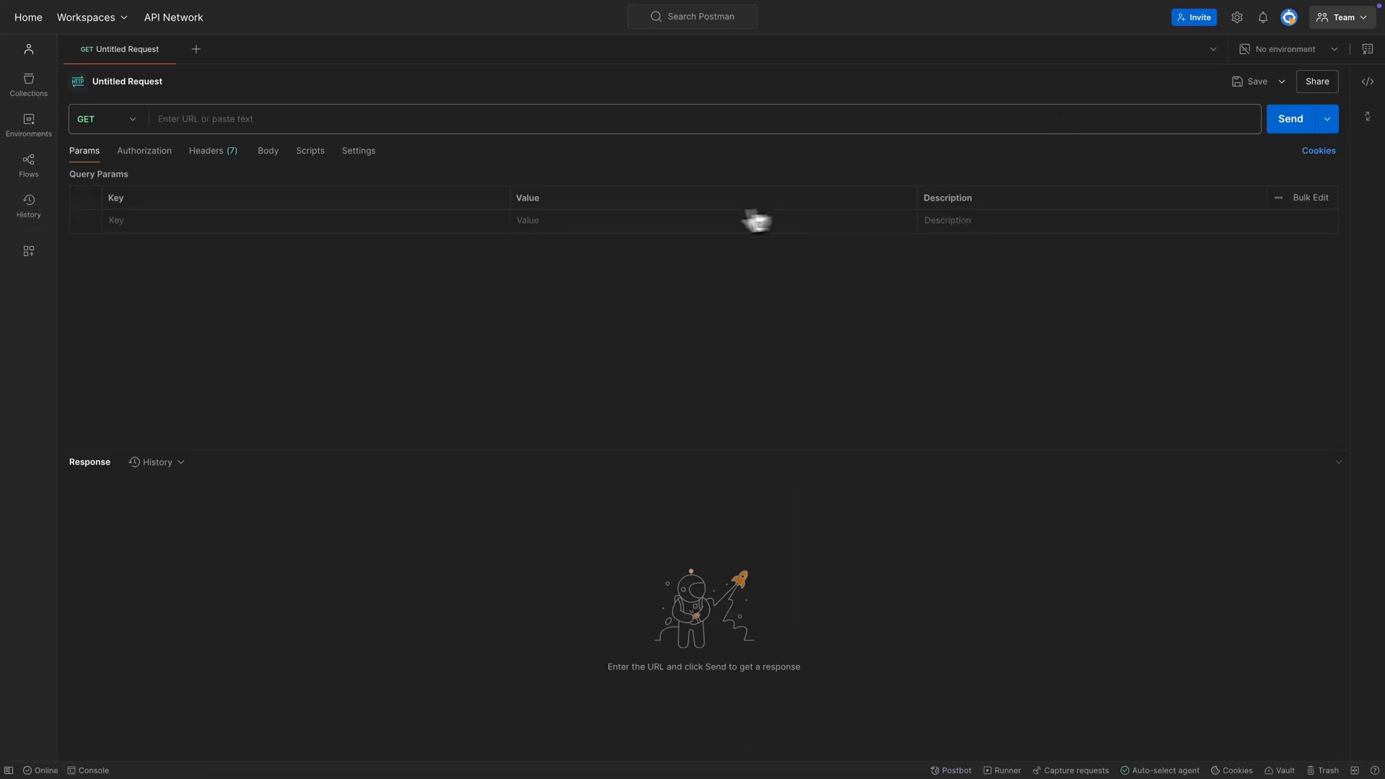
click(102, 119)
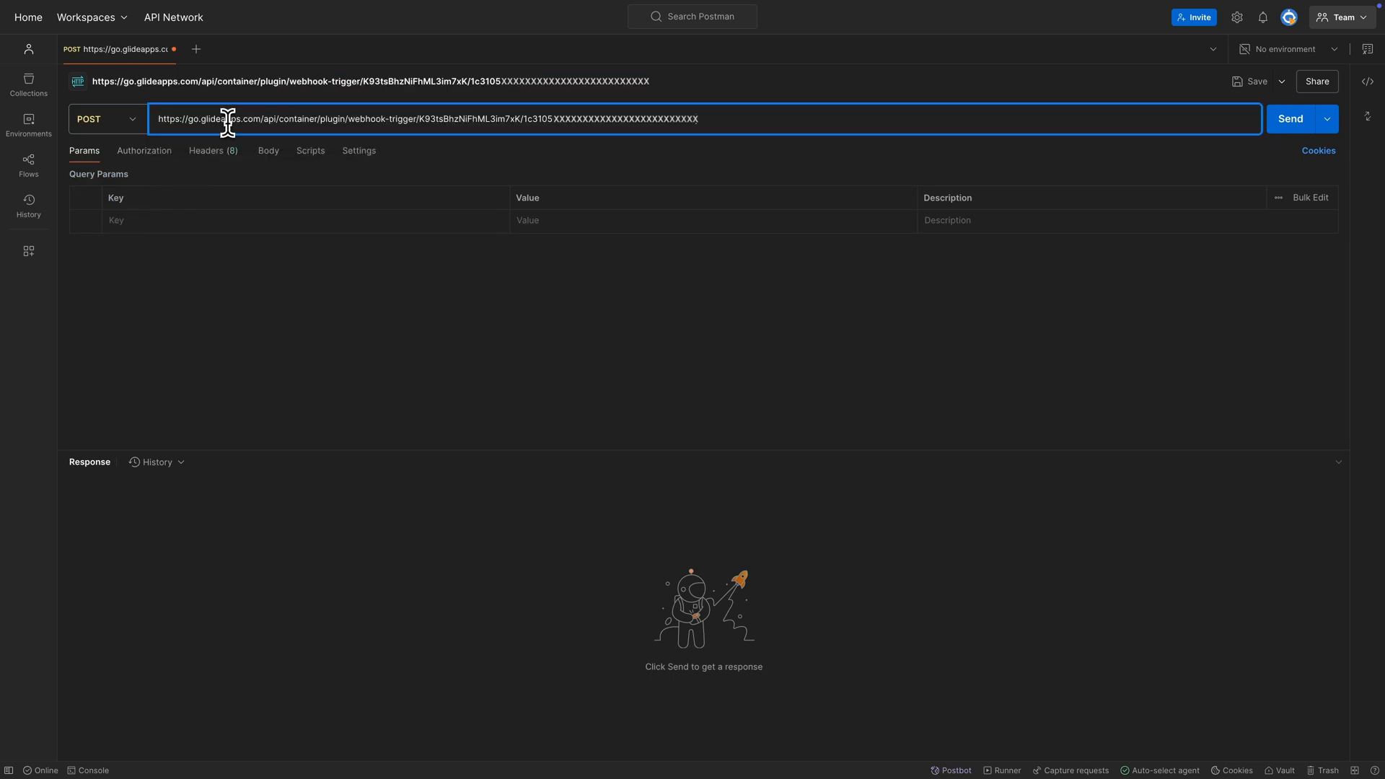
click(144, 150)
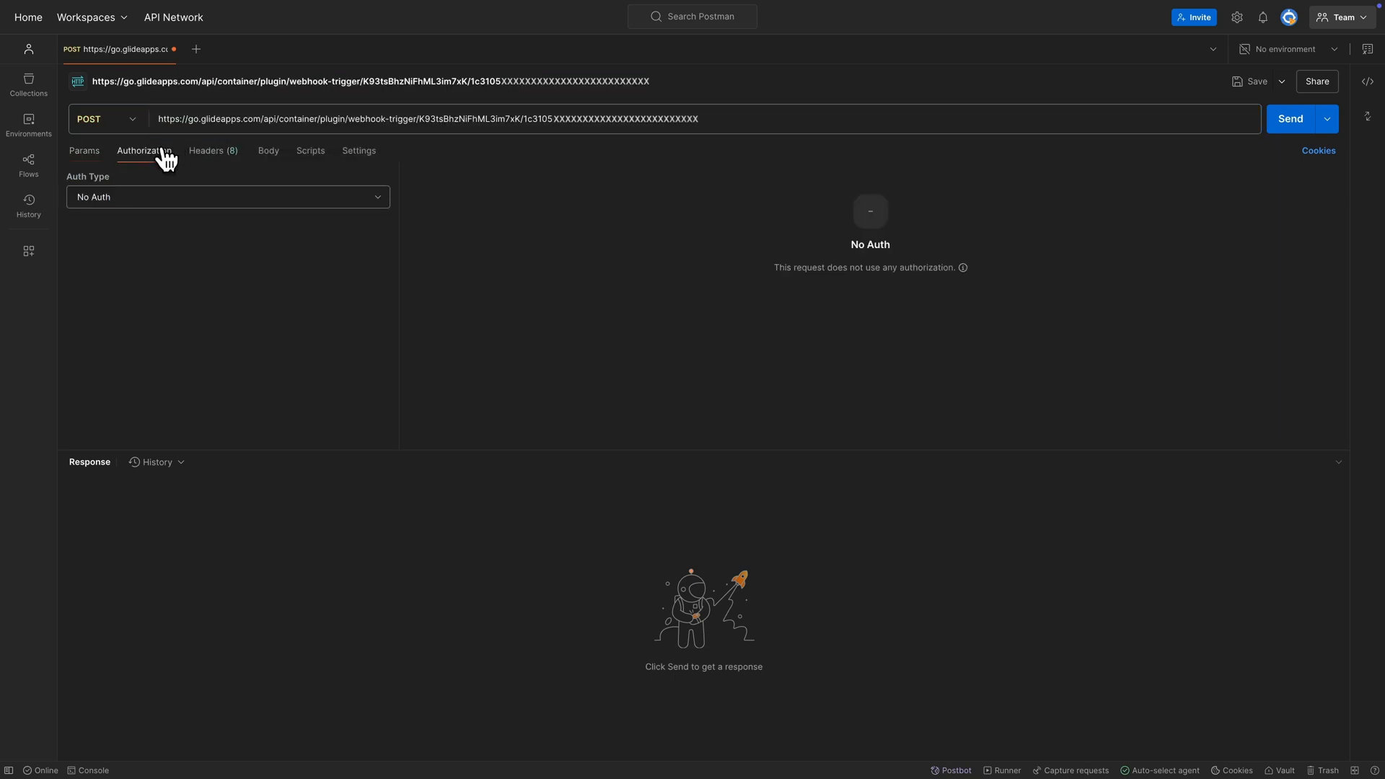
click(226, 196)
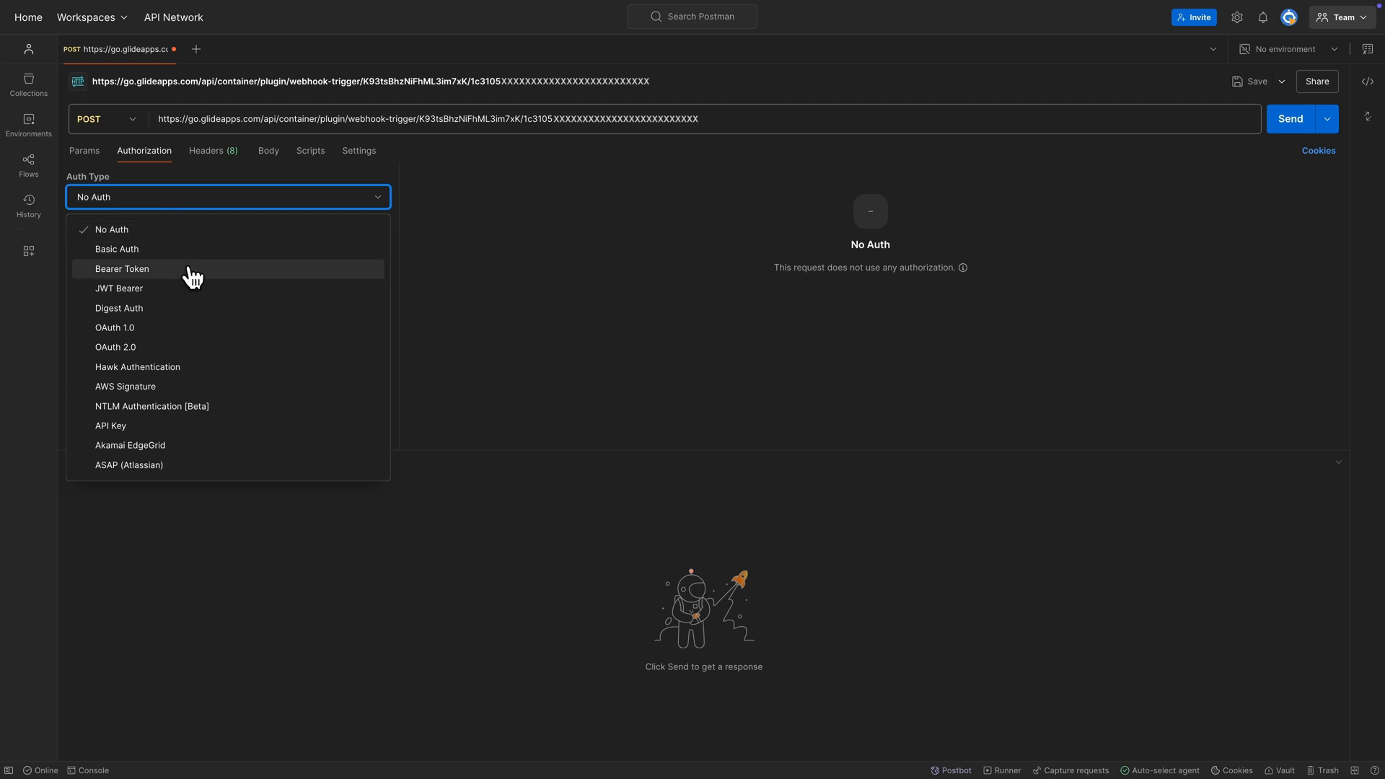
click(122, 268)
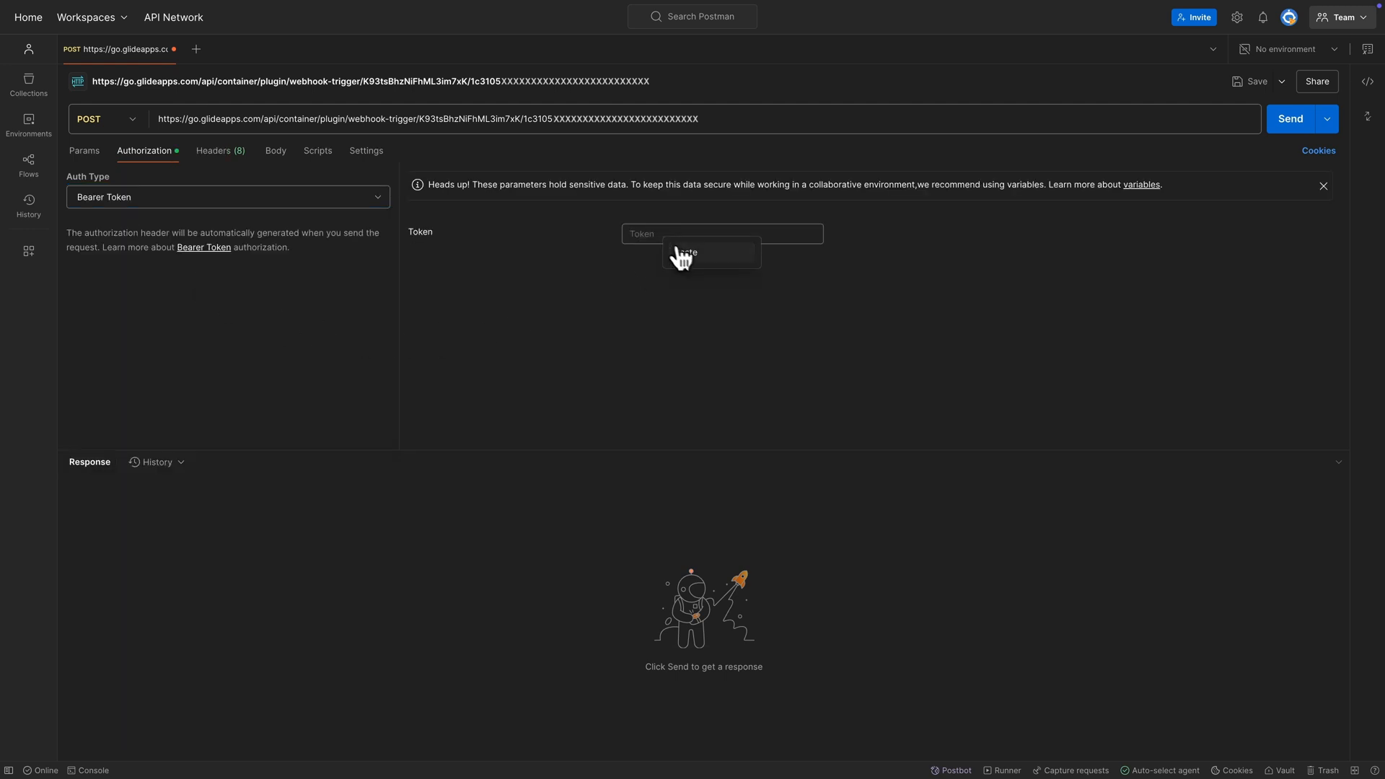
click(687, 254)
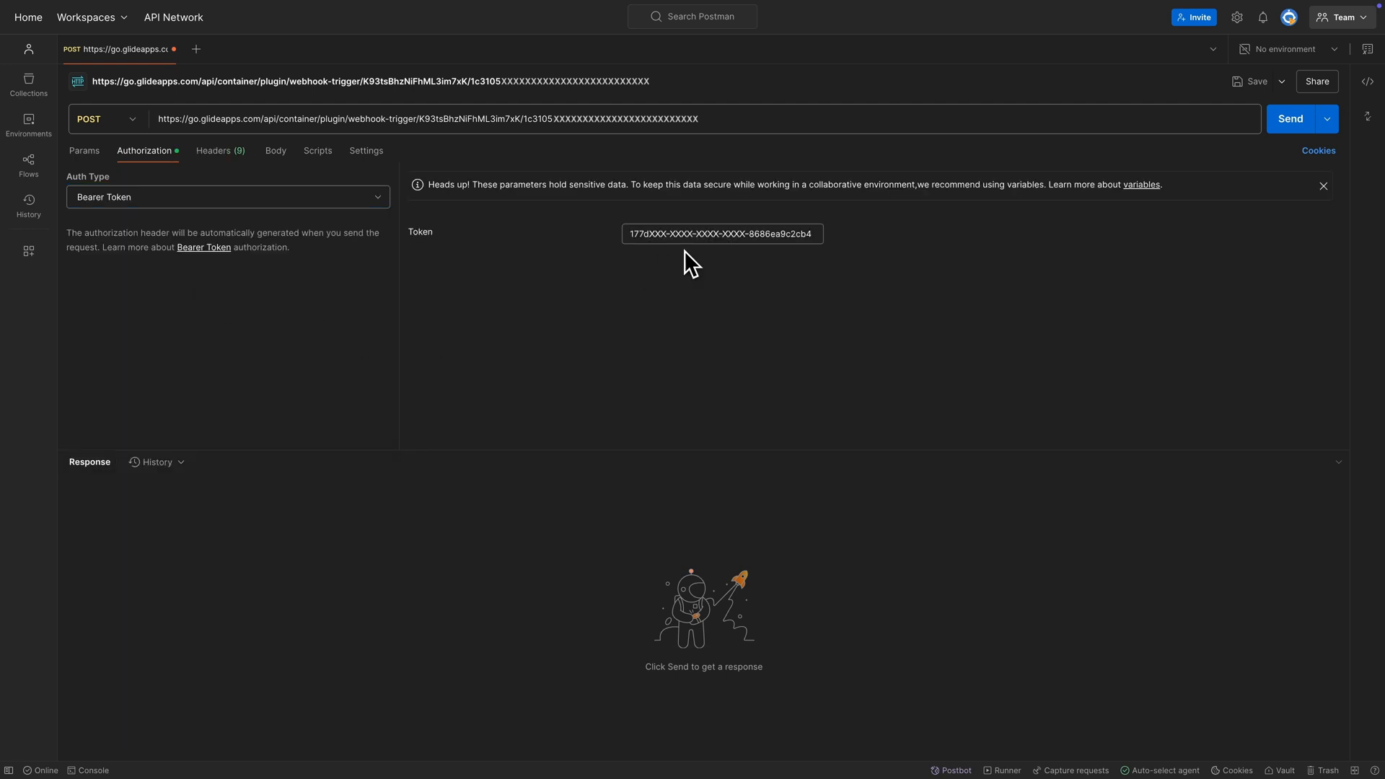
click(721, 233)
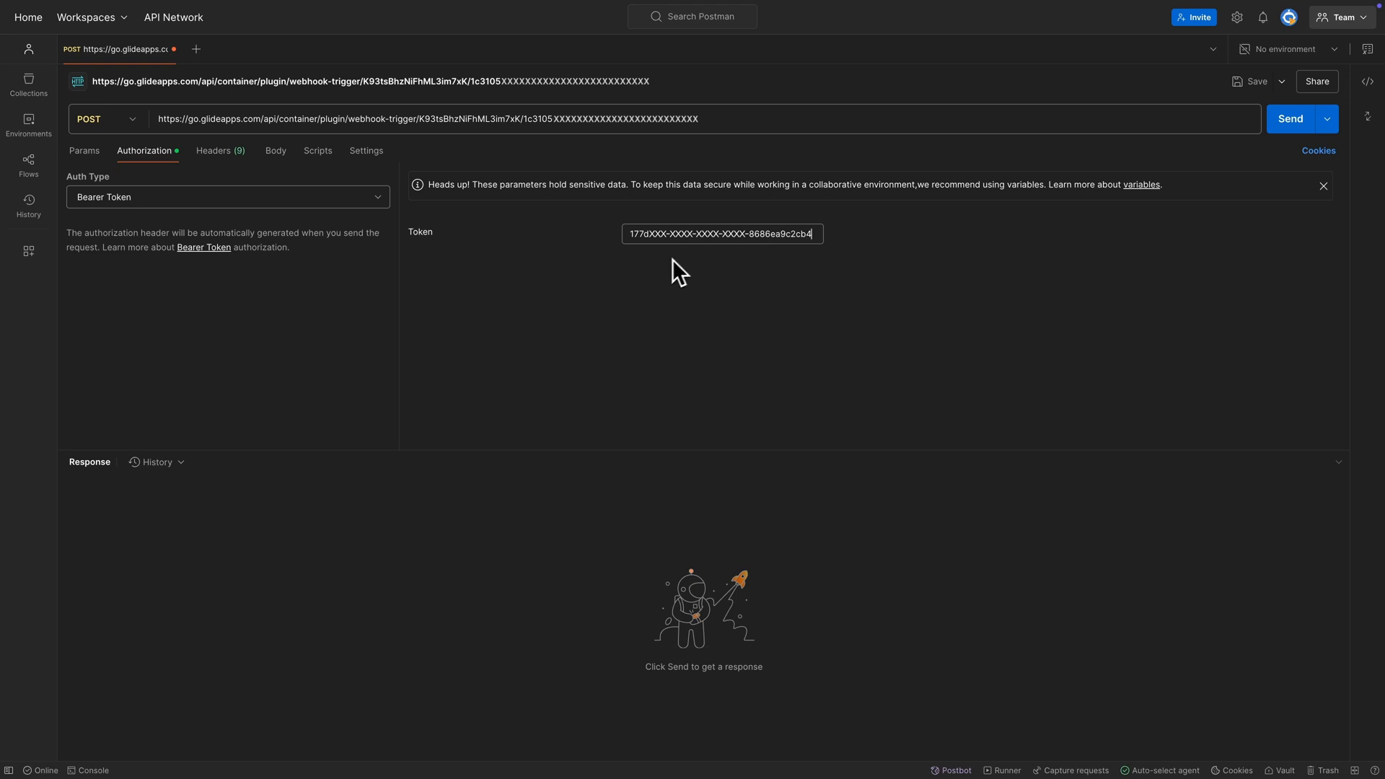
click(275, 150)
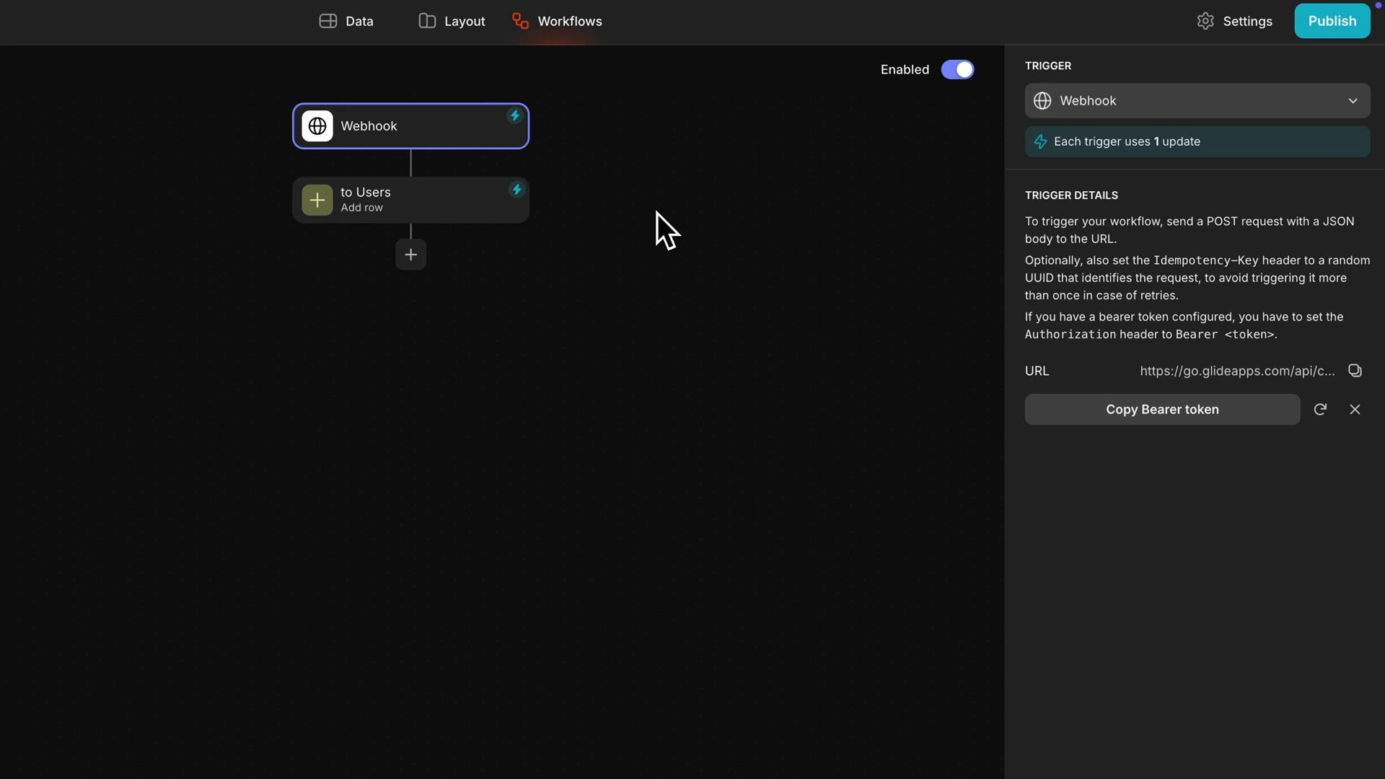
mouse_move(484, 210)
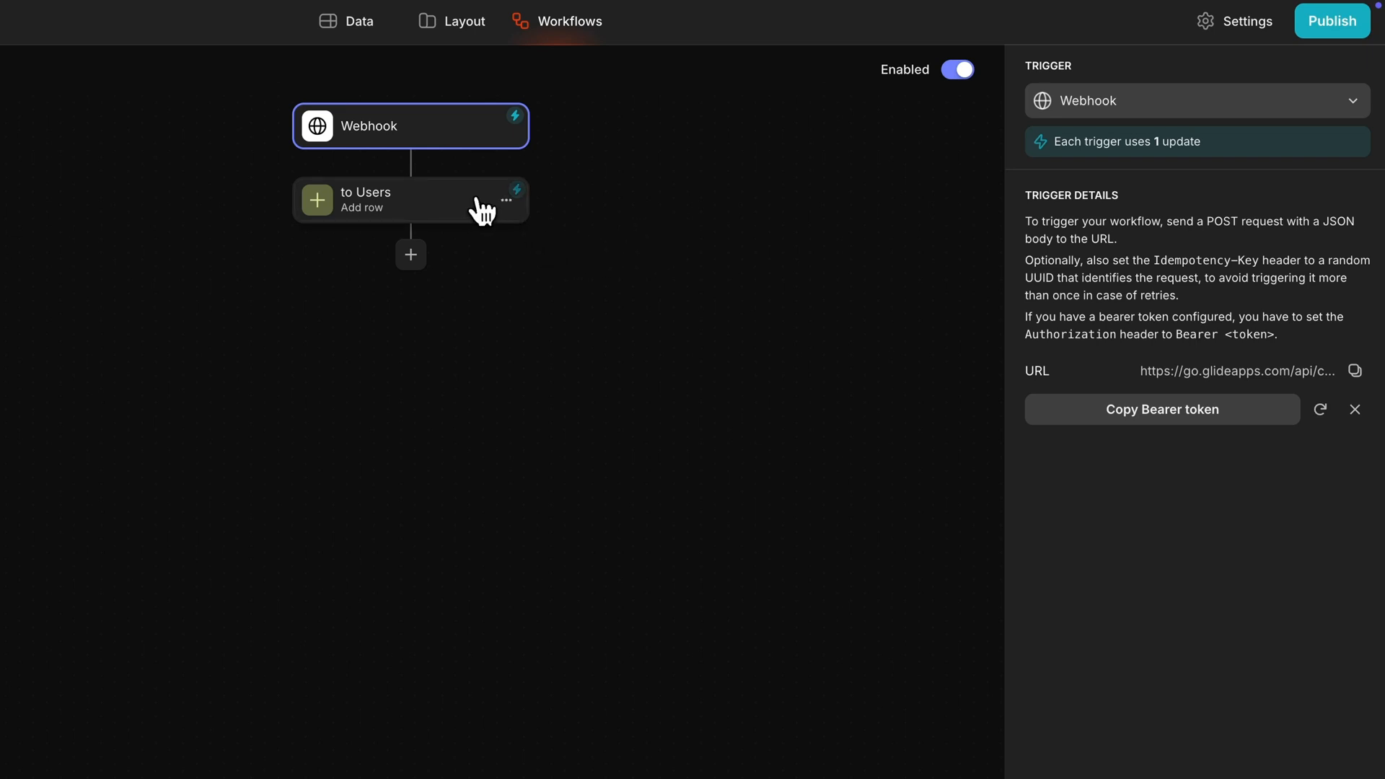
Set the 'to Users' Add row step's Webhook JSON column to Trigger > The request body.
click(398, 200)
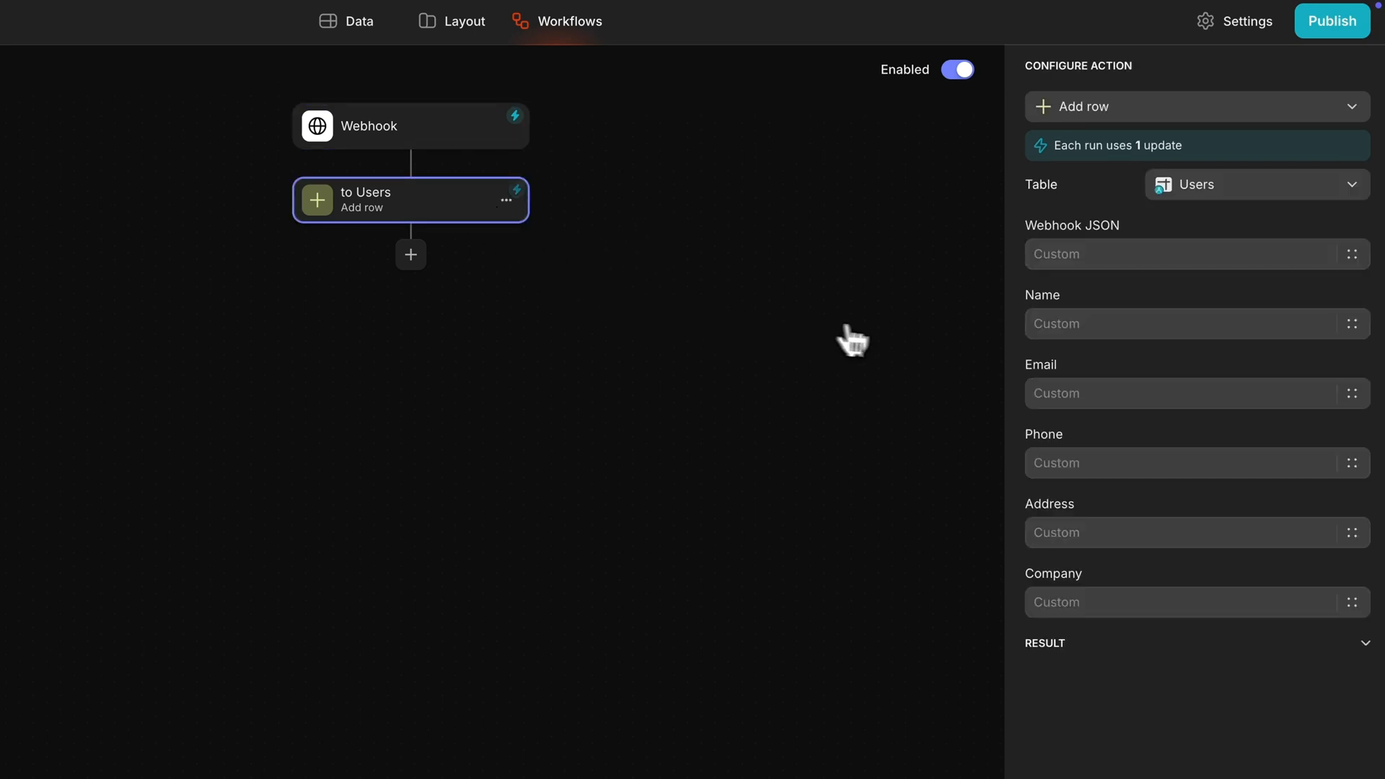
click(1184, 255)
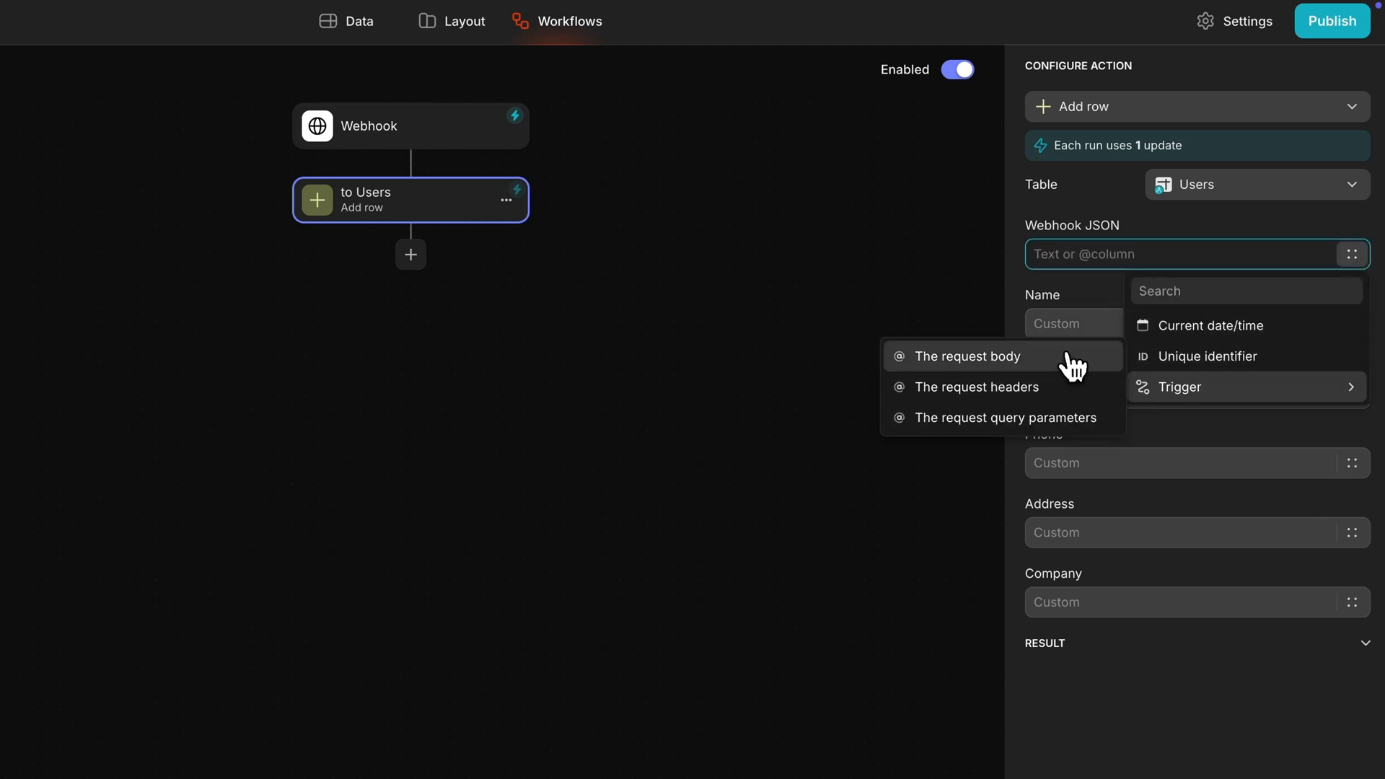
click(964, 355)
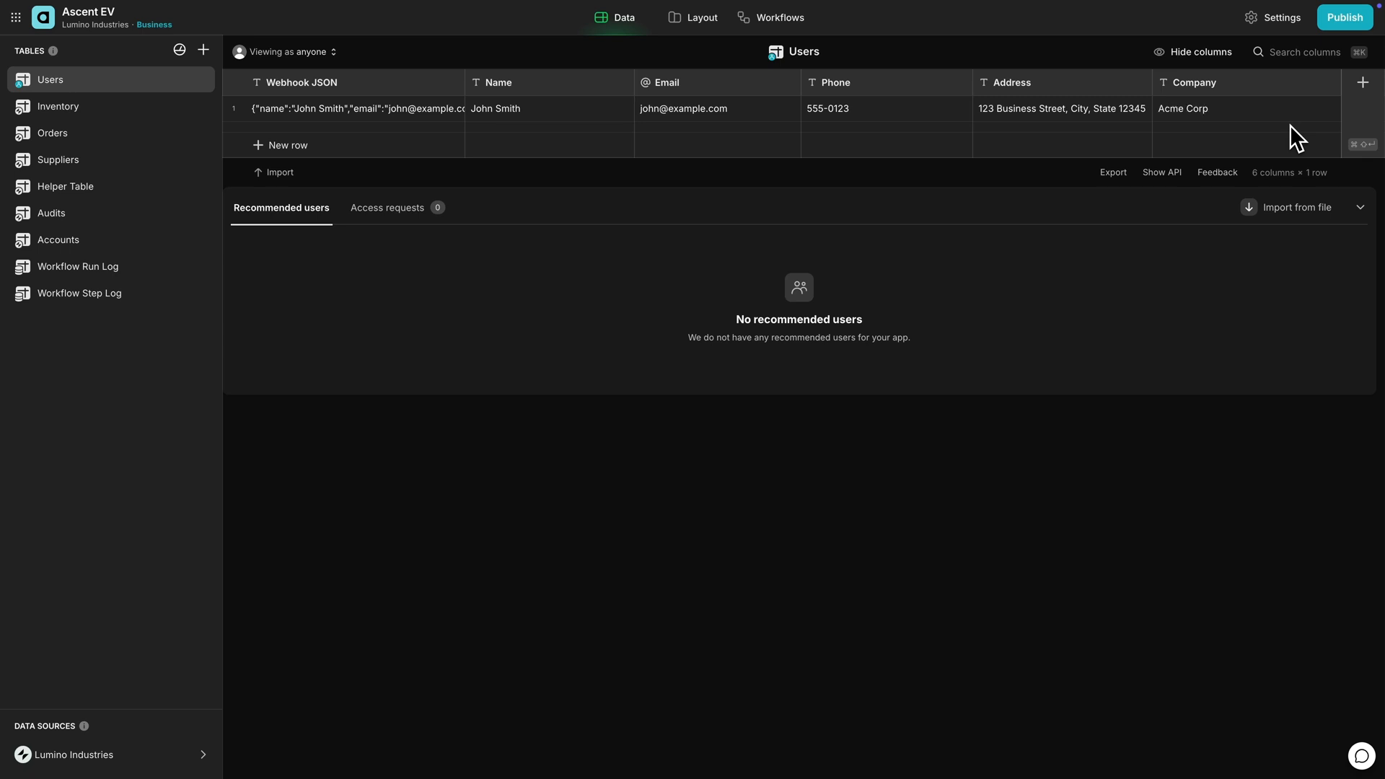
mouse_move(781, 17)
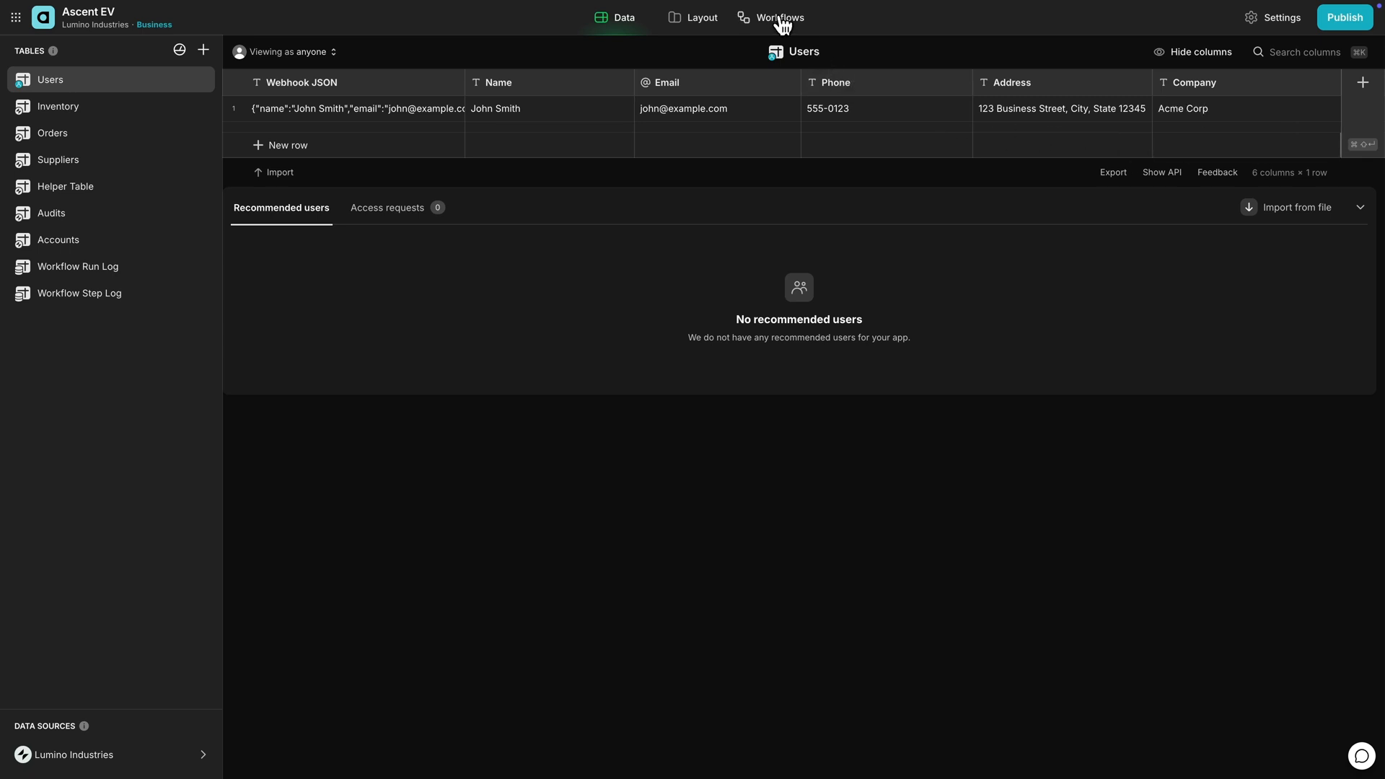
Go to Workflows and select the Webhook Workflow.
click(779, 17)
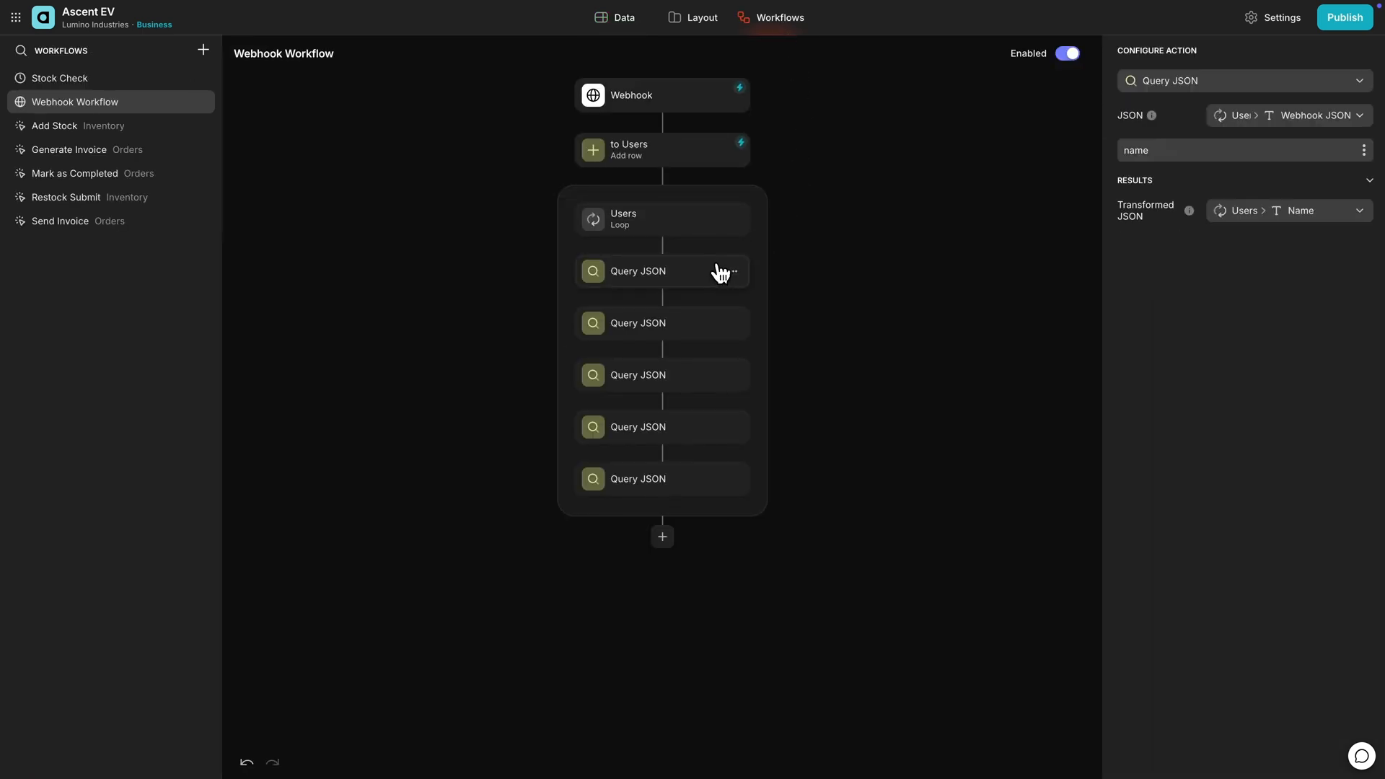
click(661, 323)
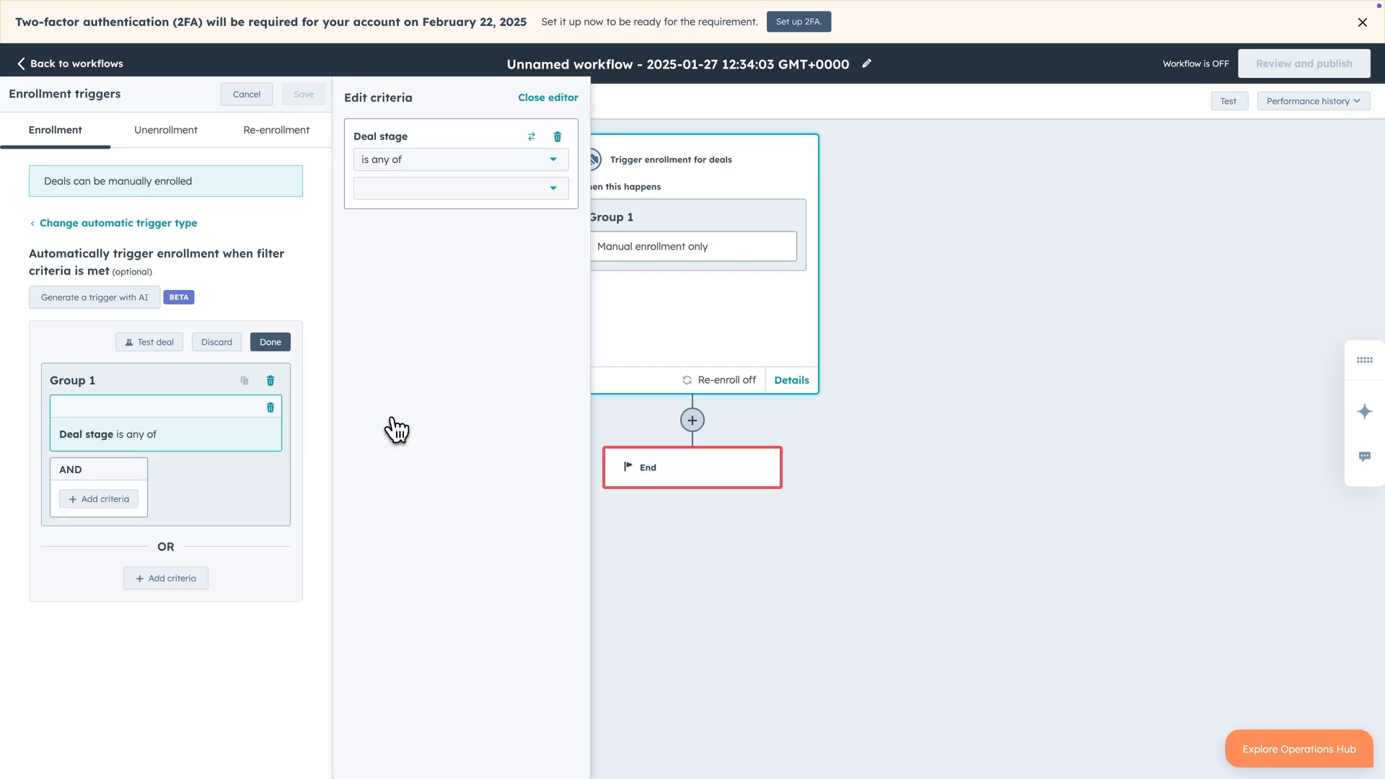
Trigger on Deal stage Closed Won, save, and add a webhook action to the Glide URL.
click(458, 187)
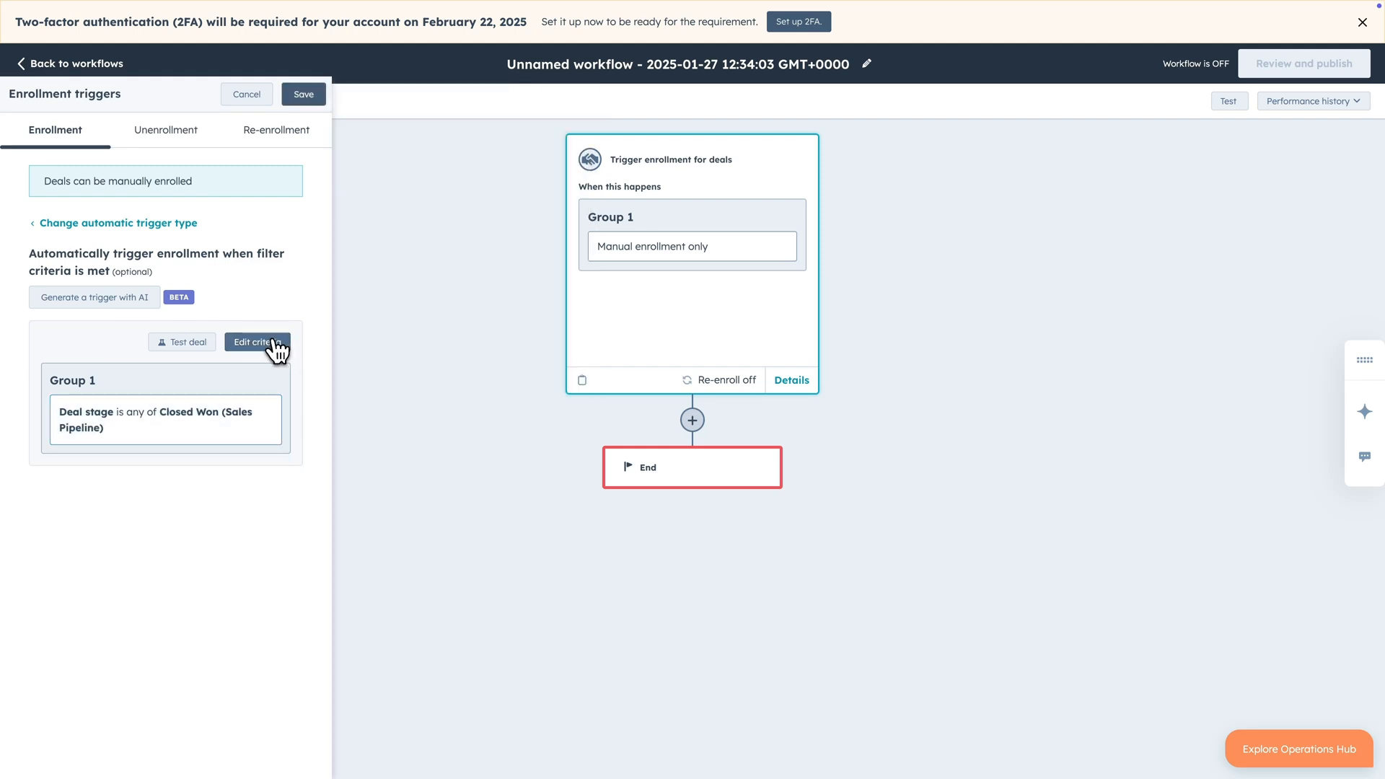
click(303, 93)
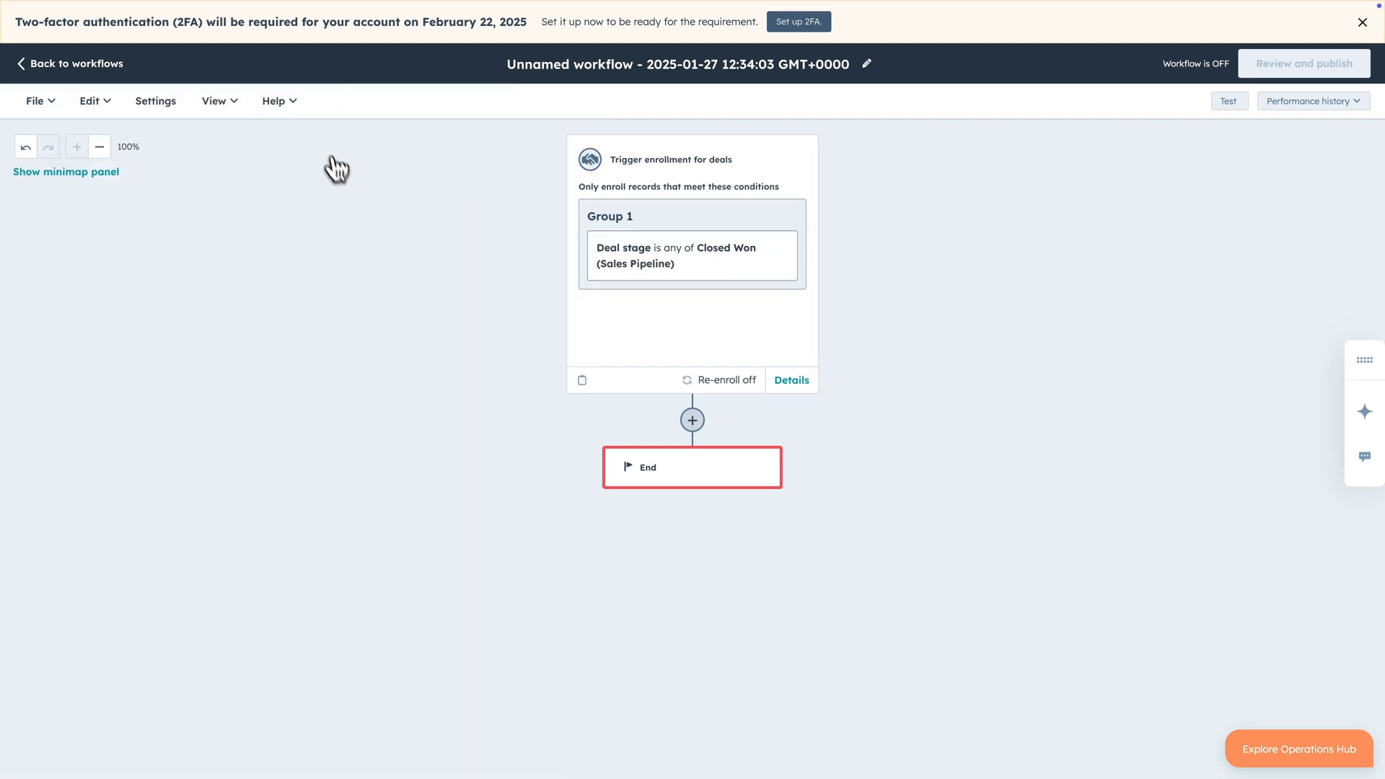
click(691, 420)
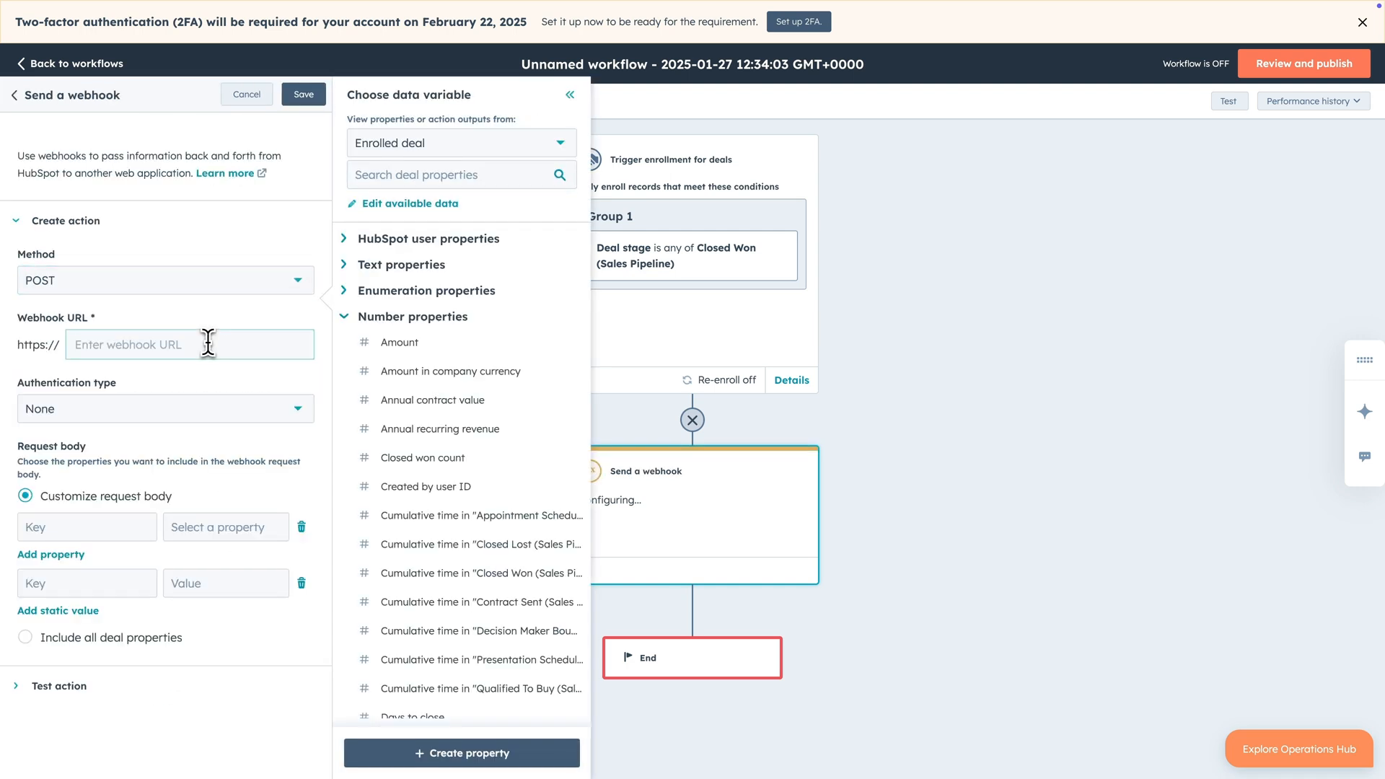
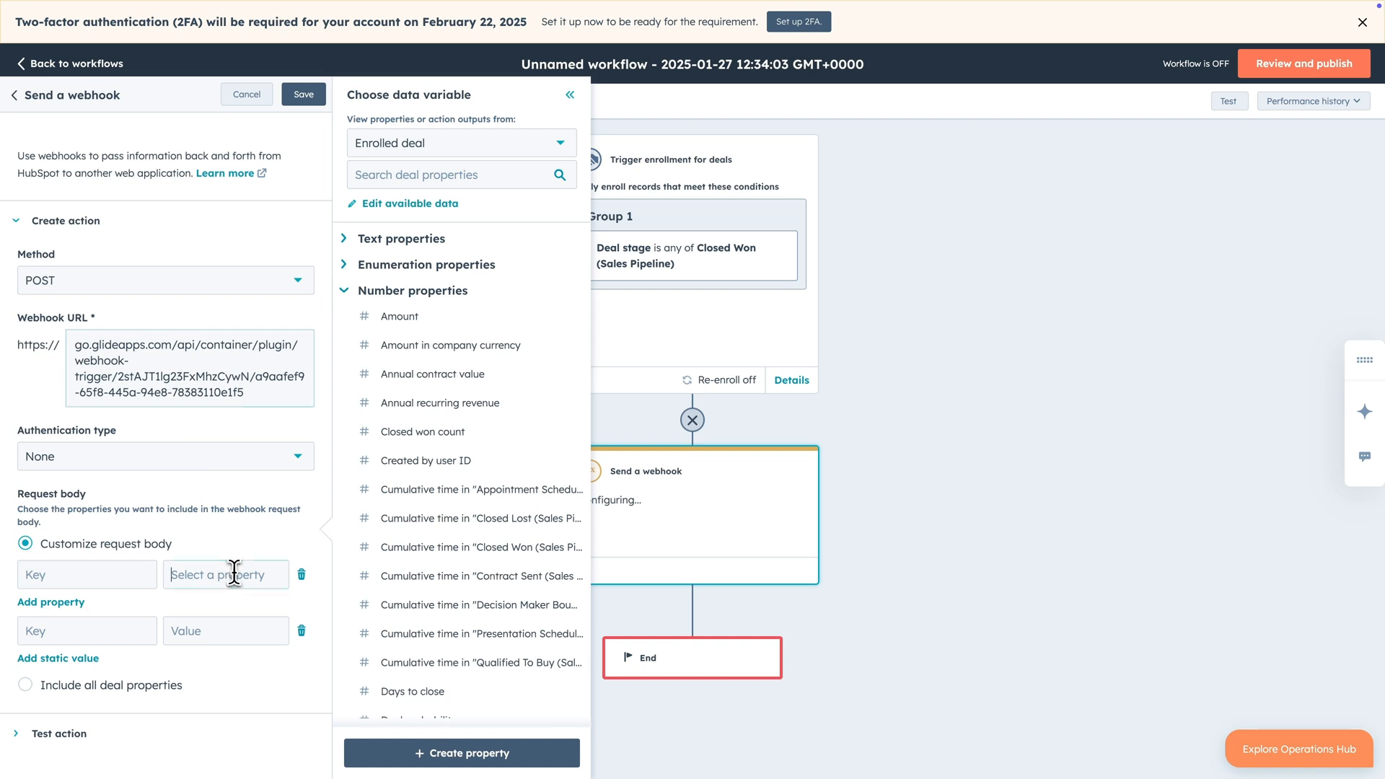
Add dealname (Deal Name) and amount properties to the webhook body.
click(400, 237)
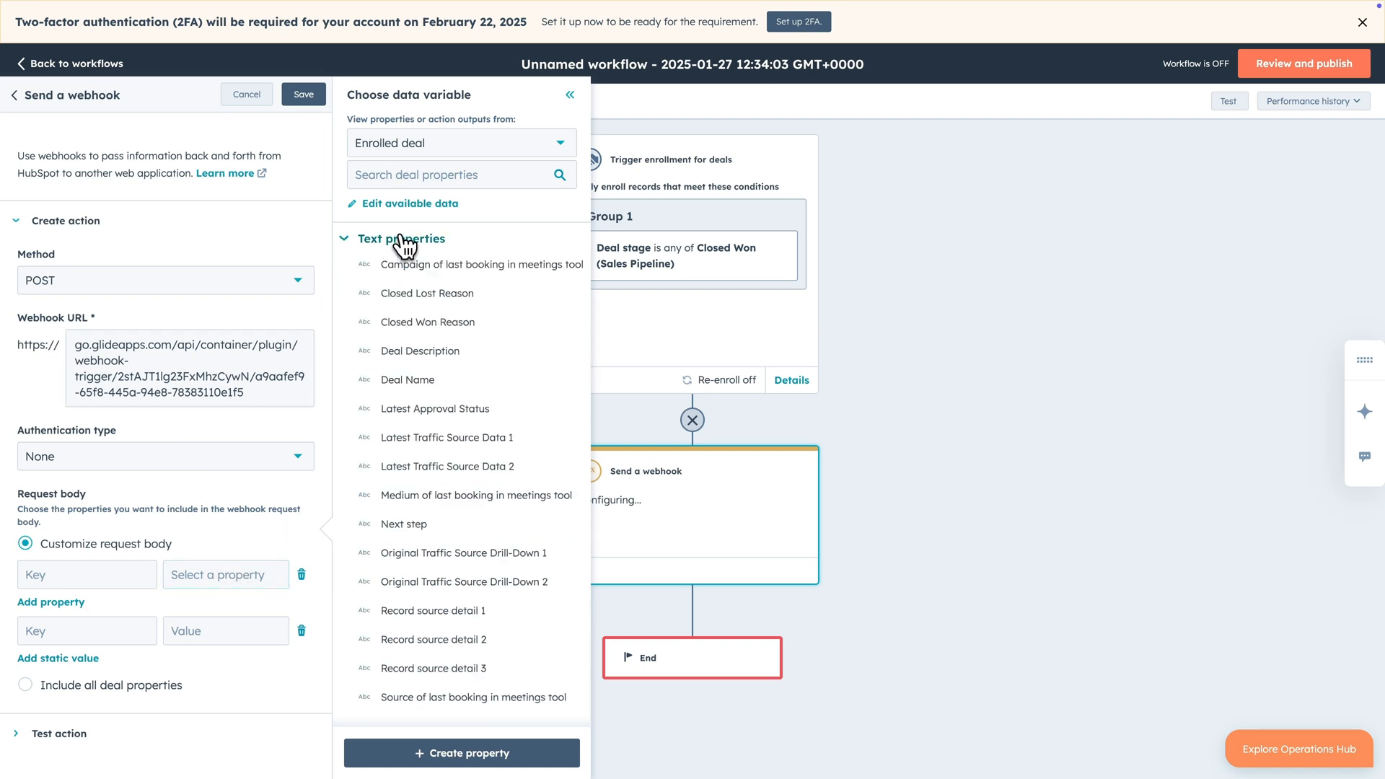
click(407, 379)
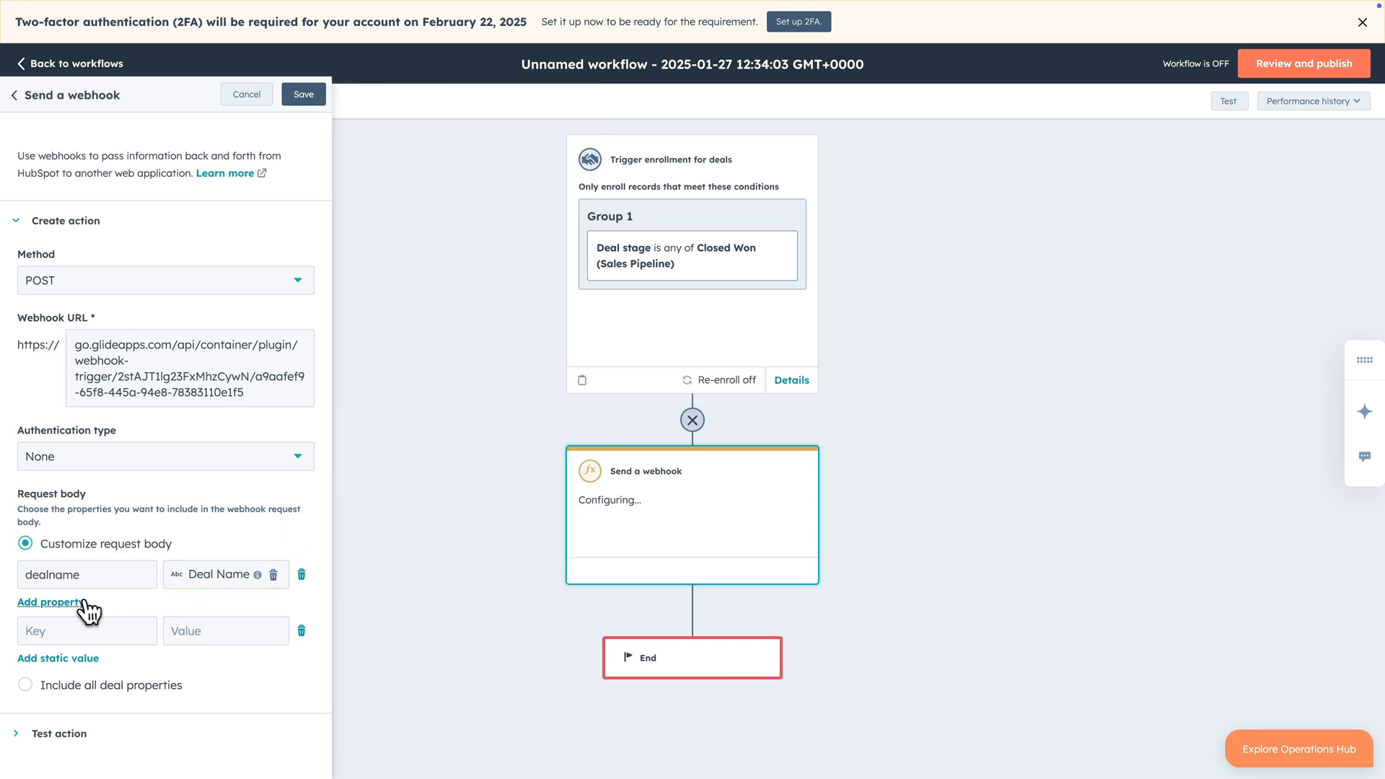
click(46, 601)
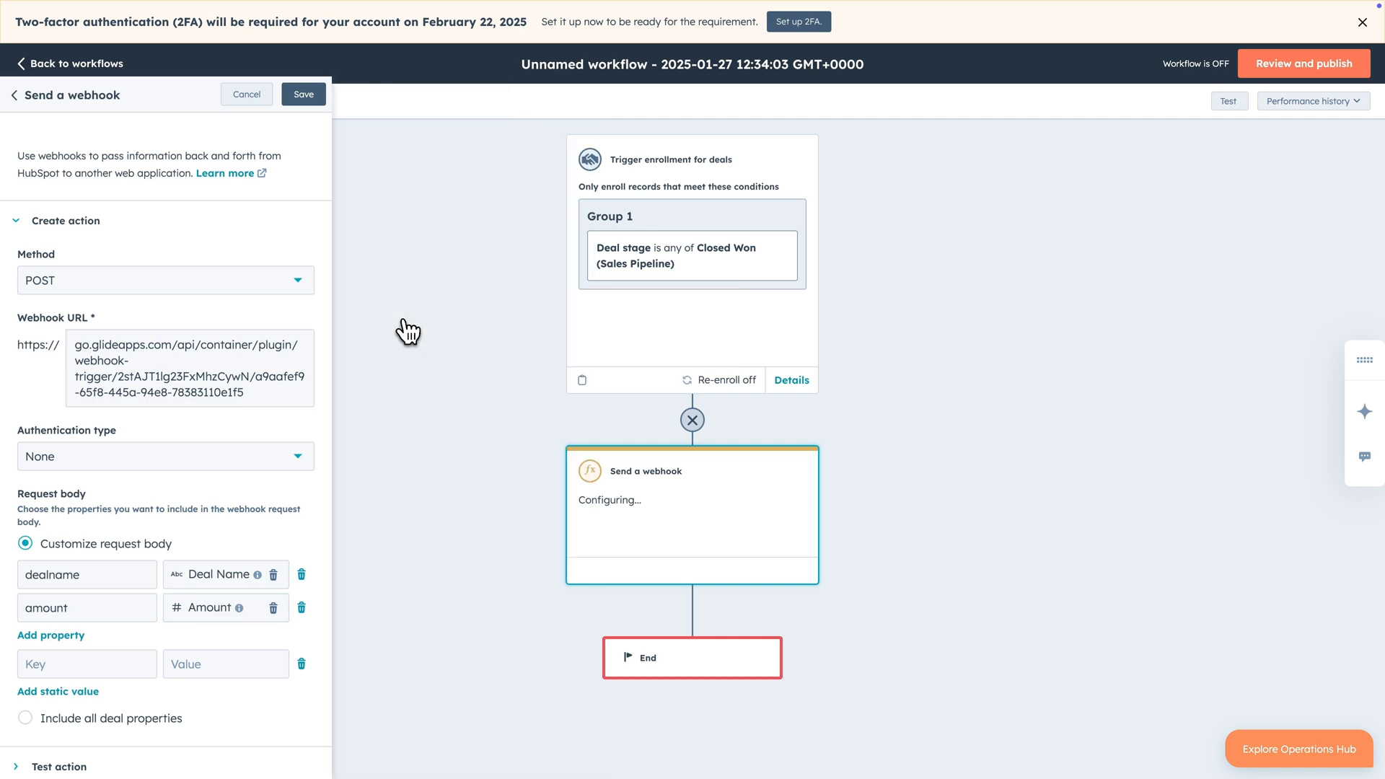
click(225, 641)
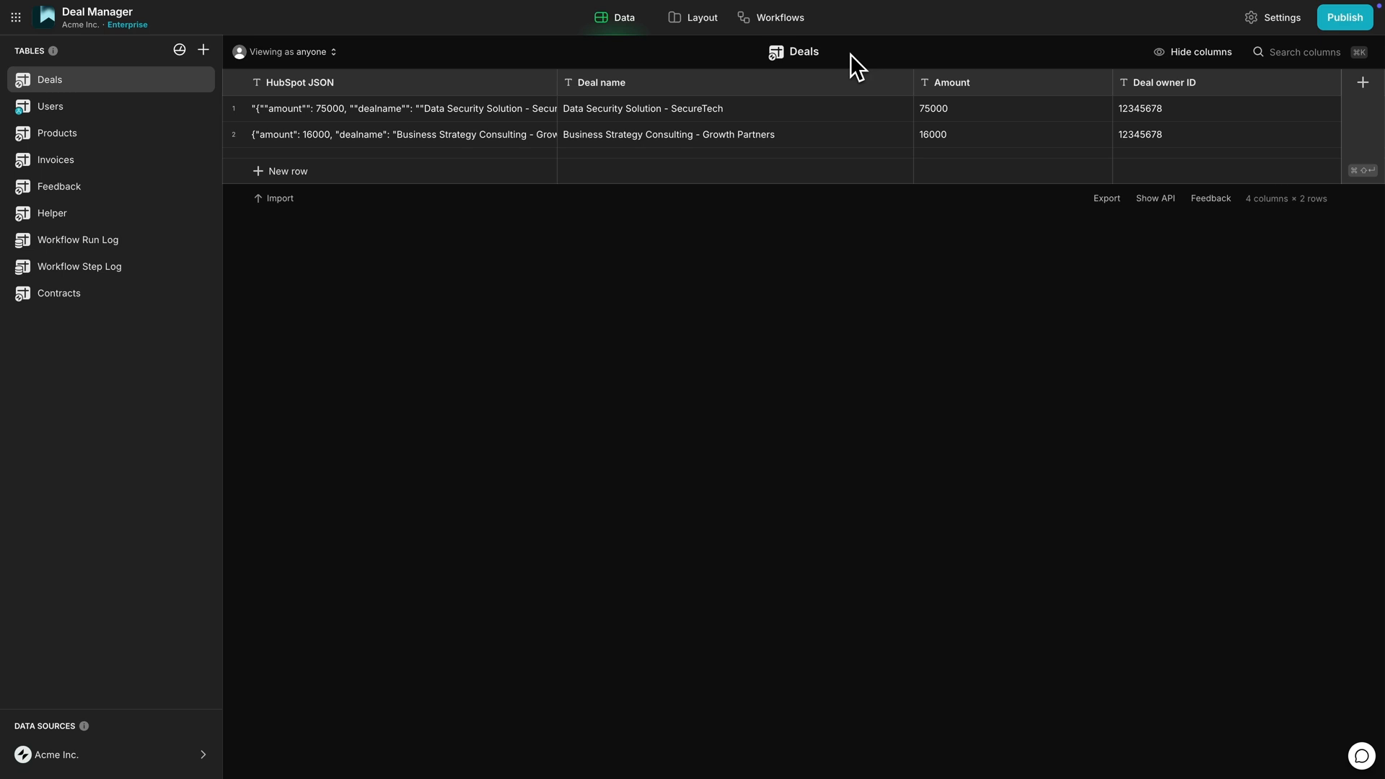
Open the Deal Closed Trigger workflow and add a step after the last Query JSON step.
click(780, 17)
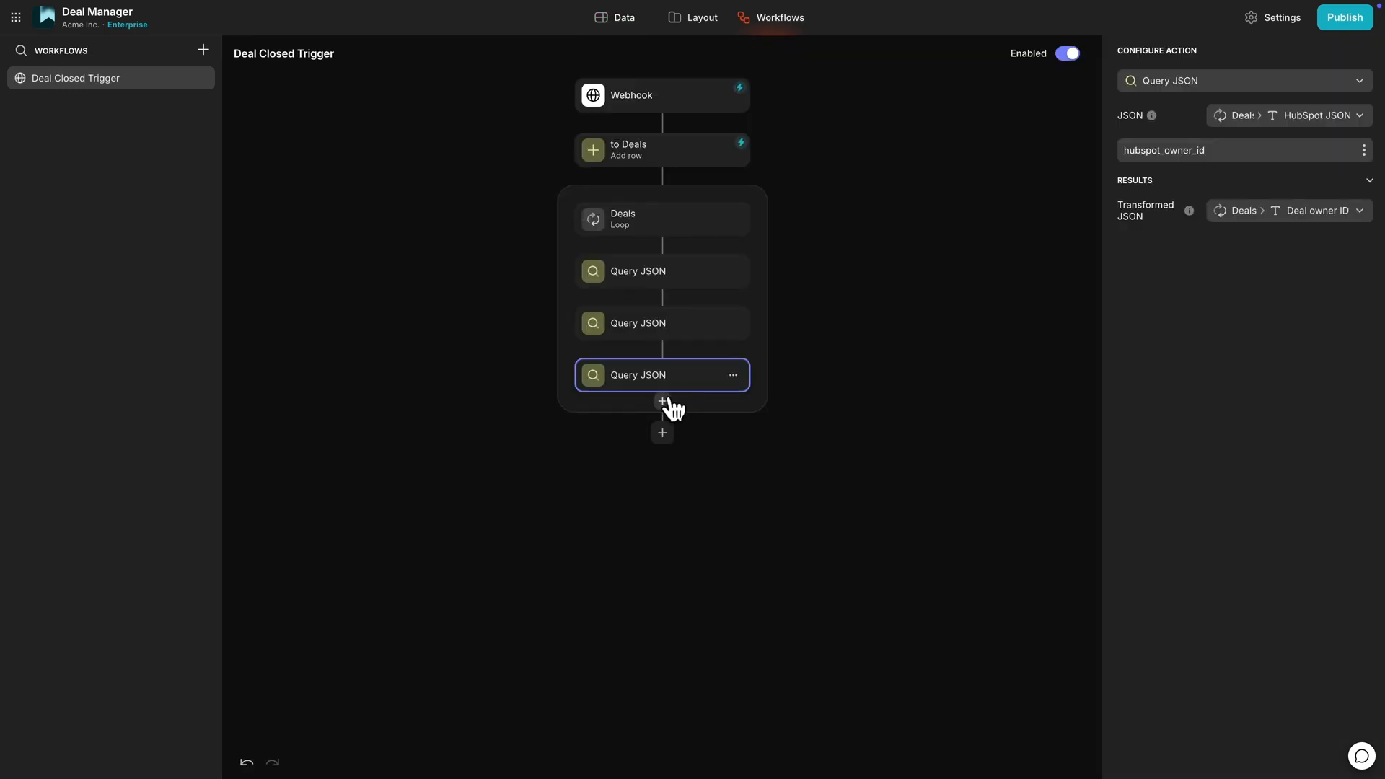
click(661, 402)
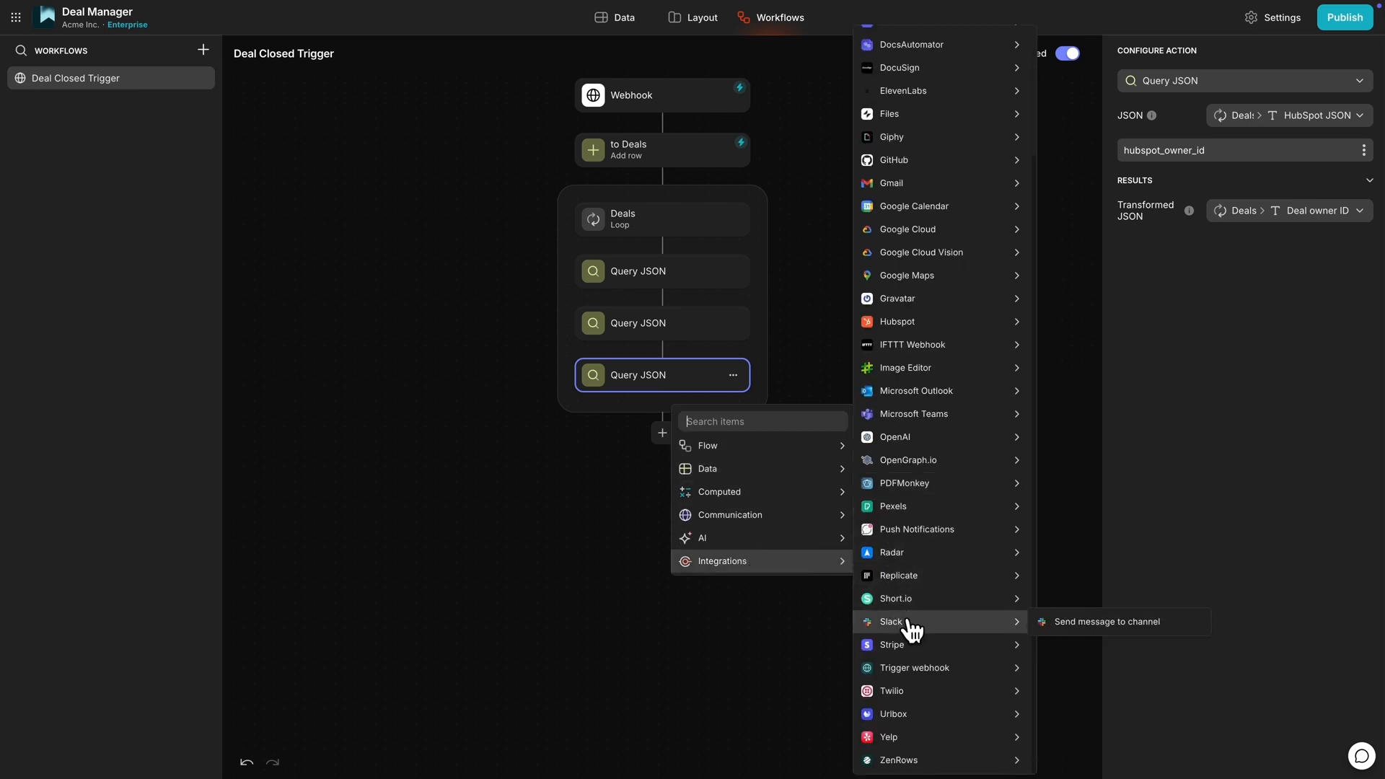
click(1101, 621)
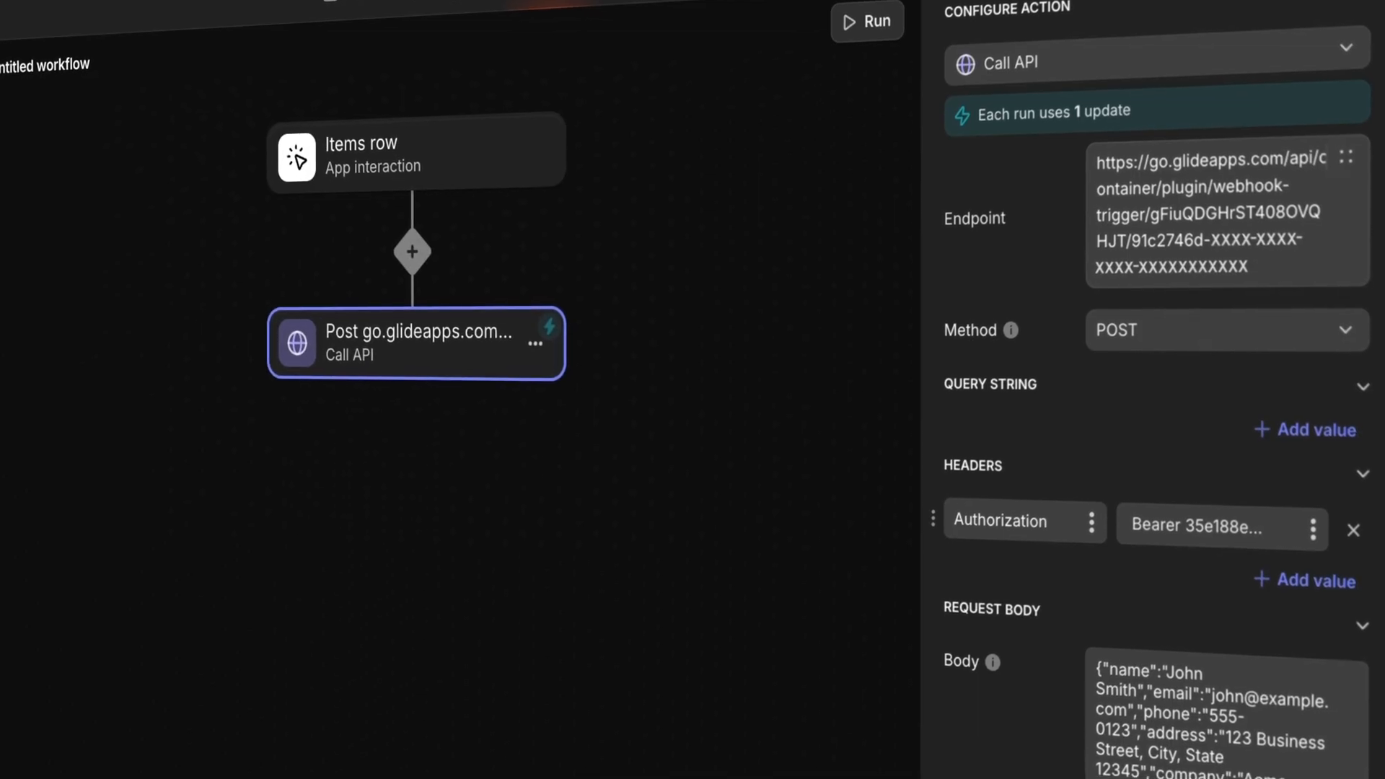
Scroll through the Call API step's Endpoint, Method, Headers and Request Body.
scroll(down, 3)
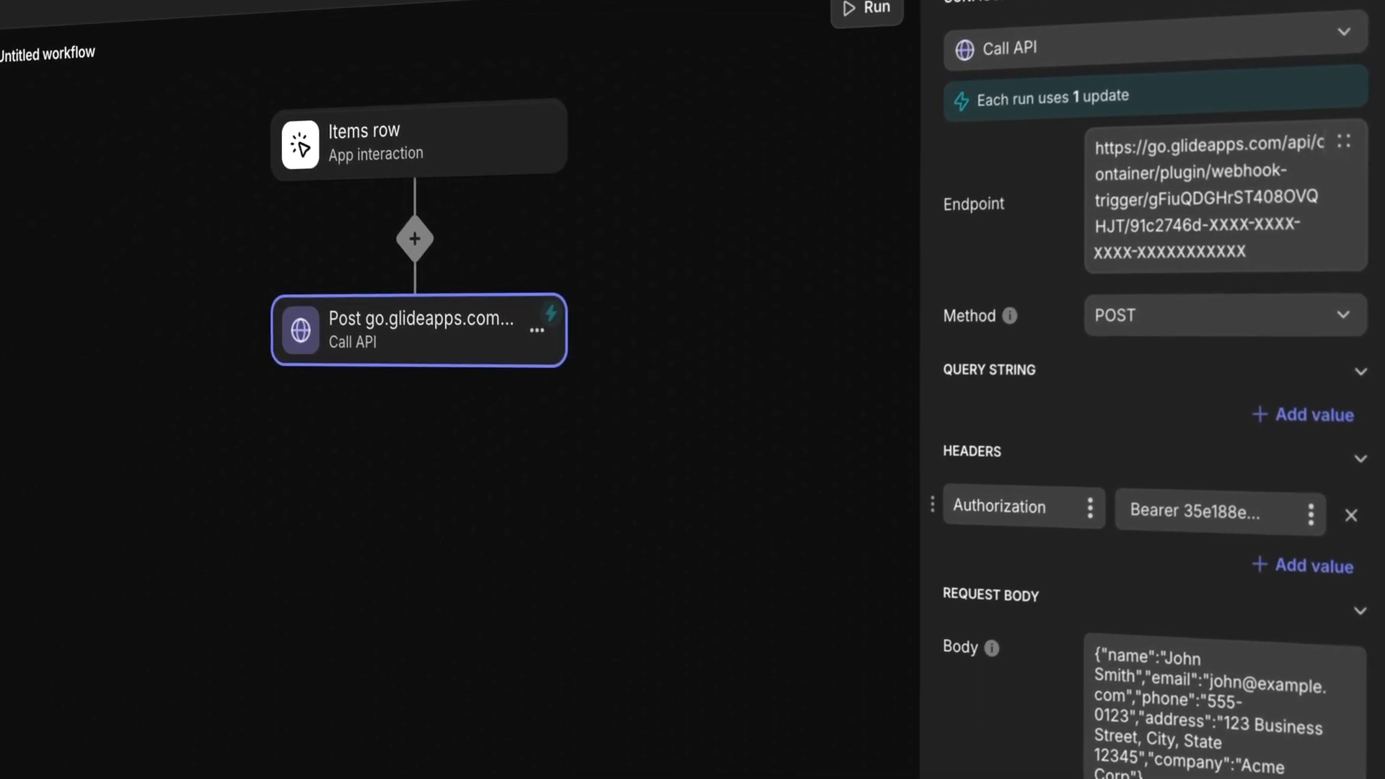
scroll(down, 3)
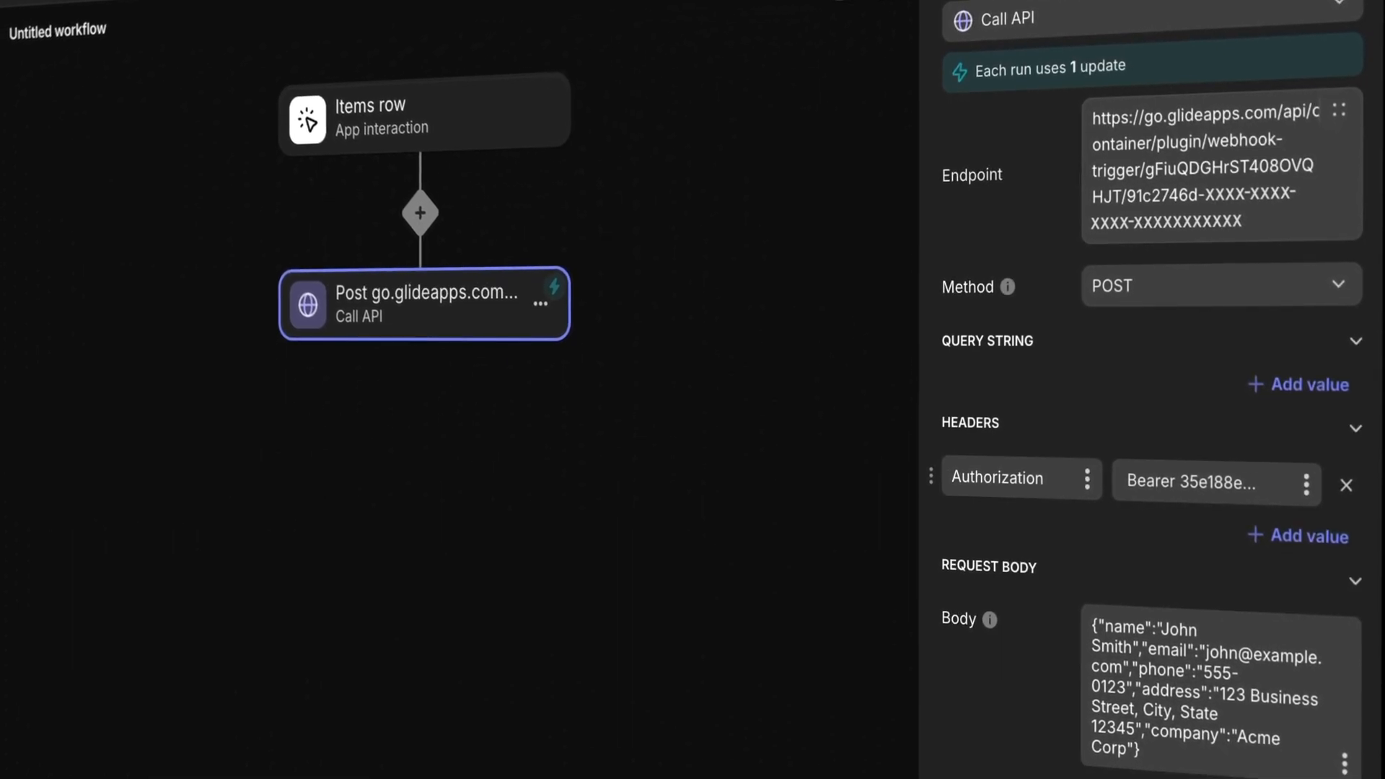
scroll(down, 3)
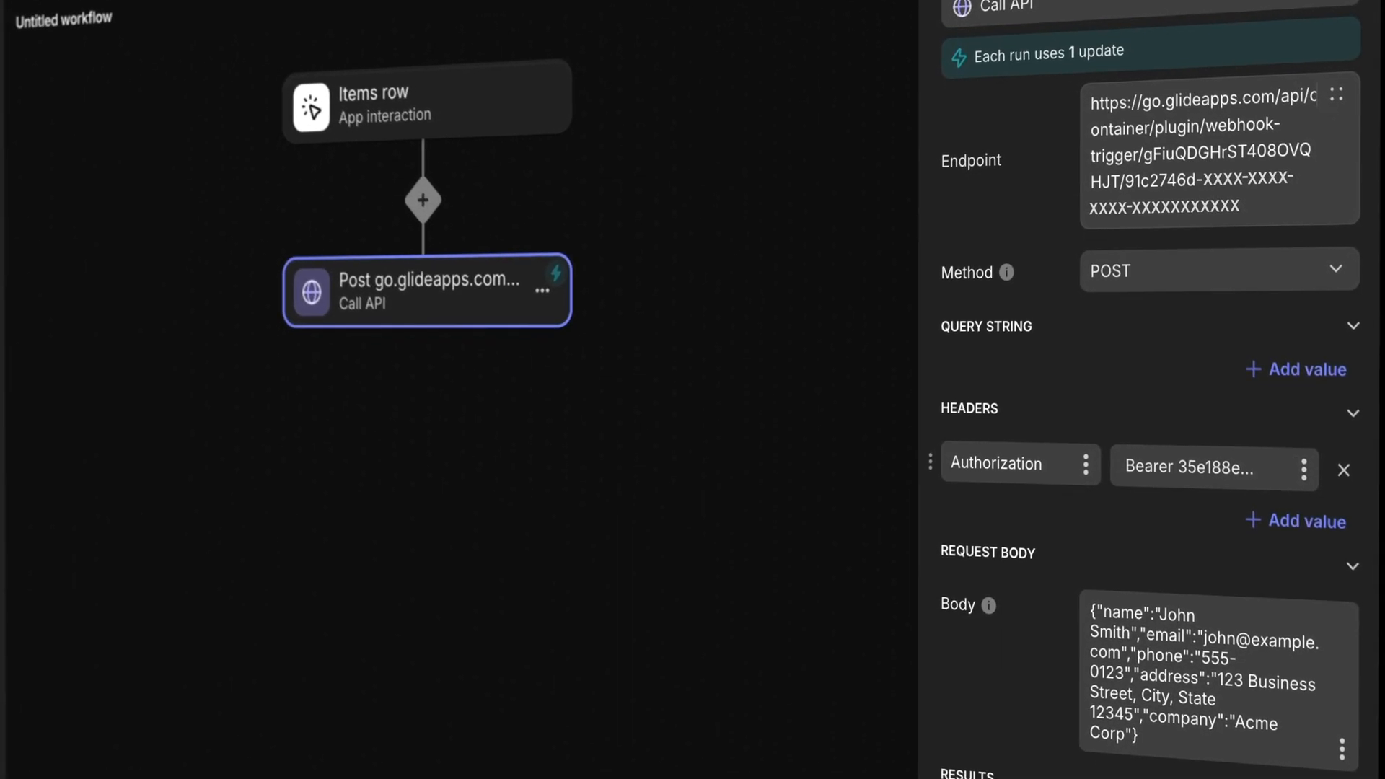
scroll(down, 3)
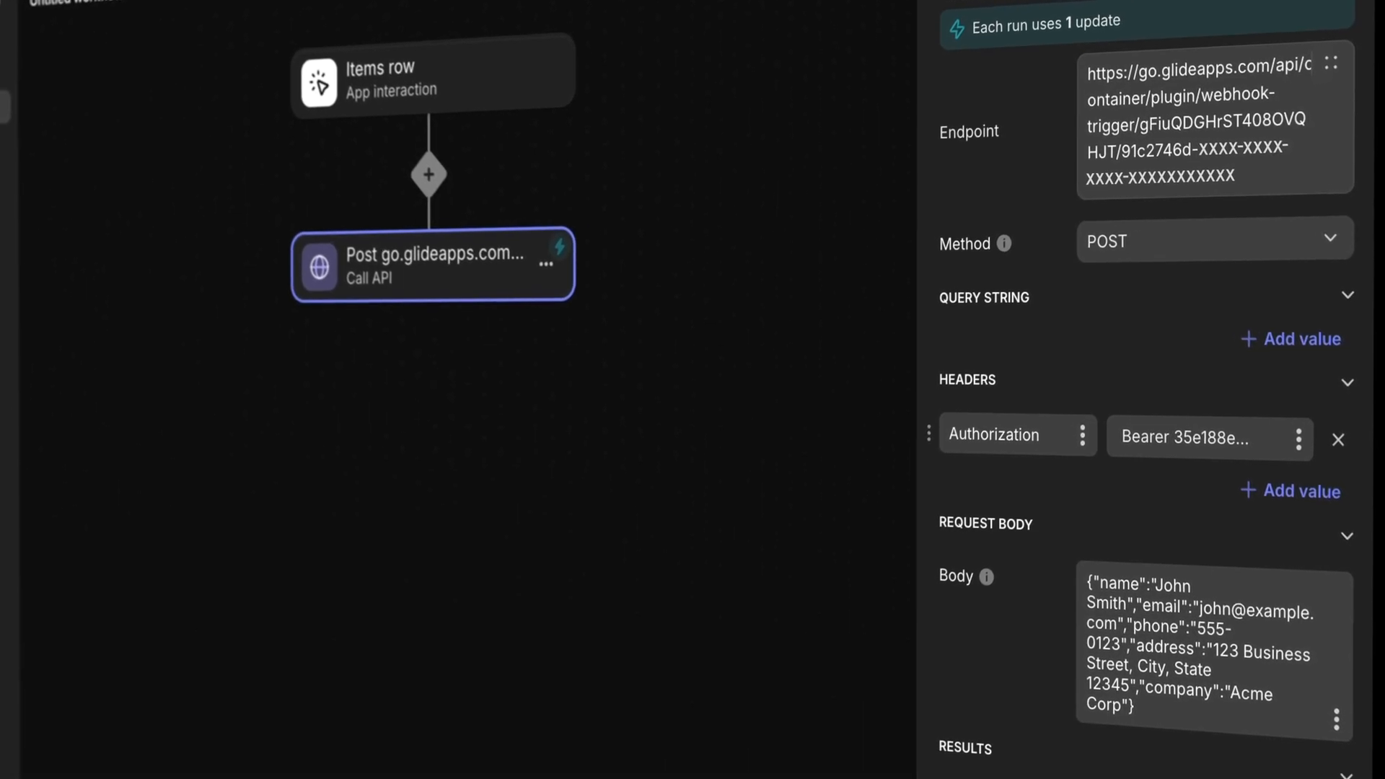
scroll(down, 3)
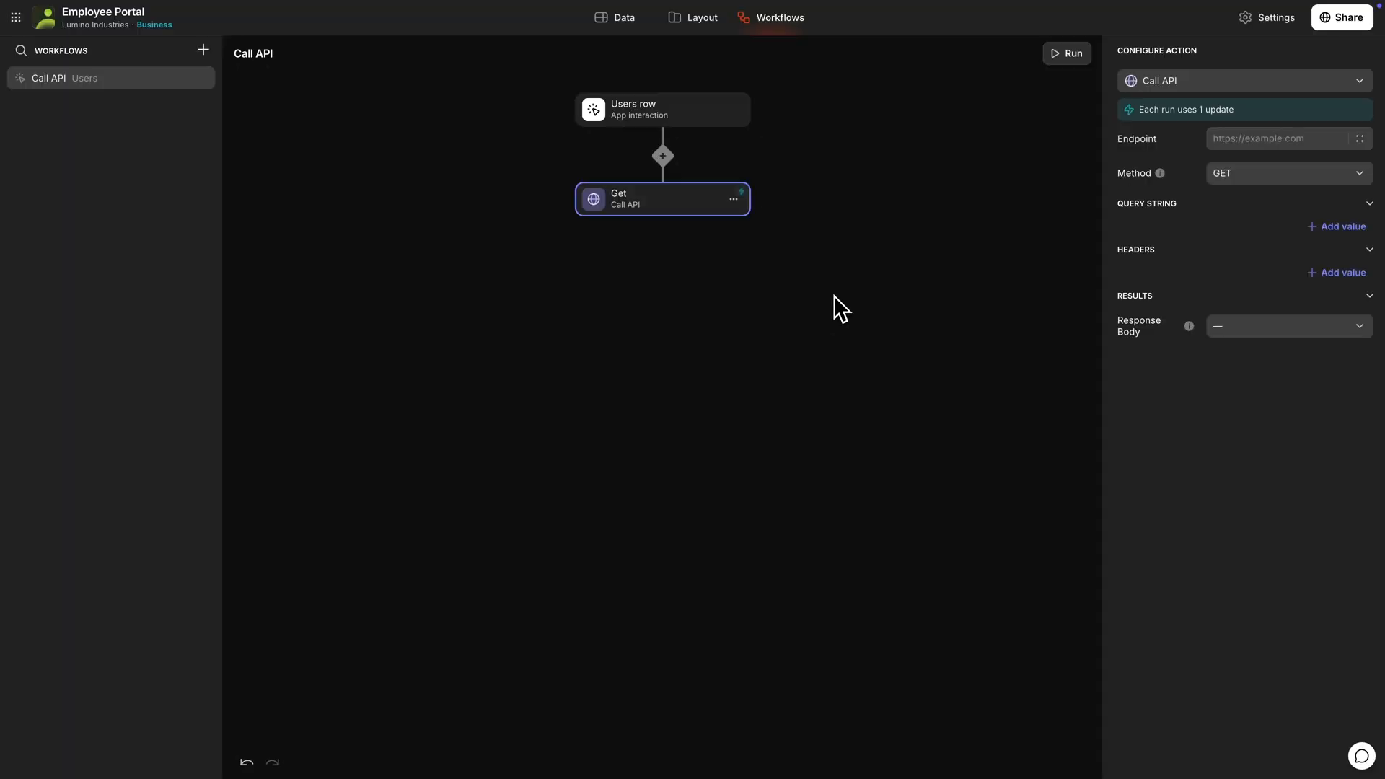
click(1287, 173)
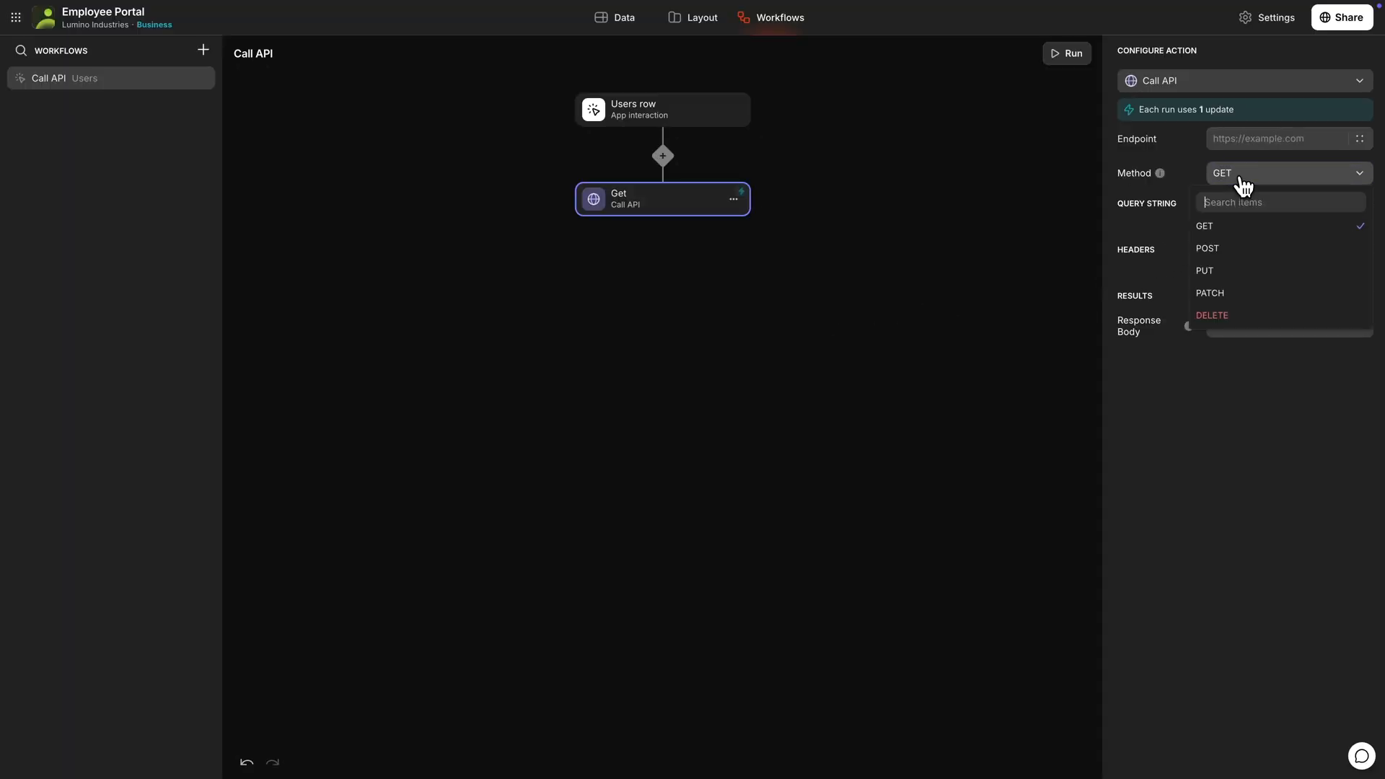
click(1207, 248)
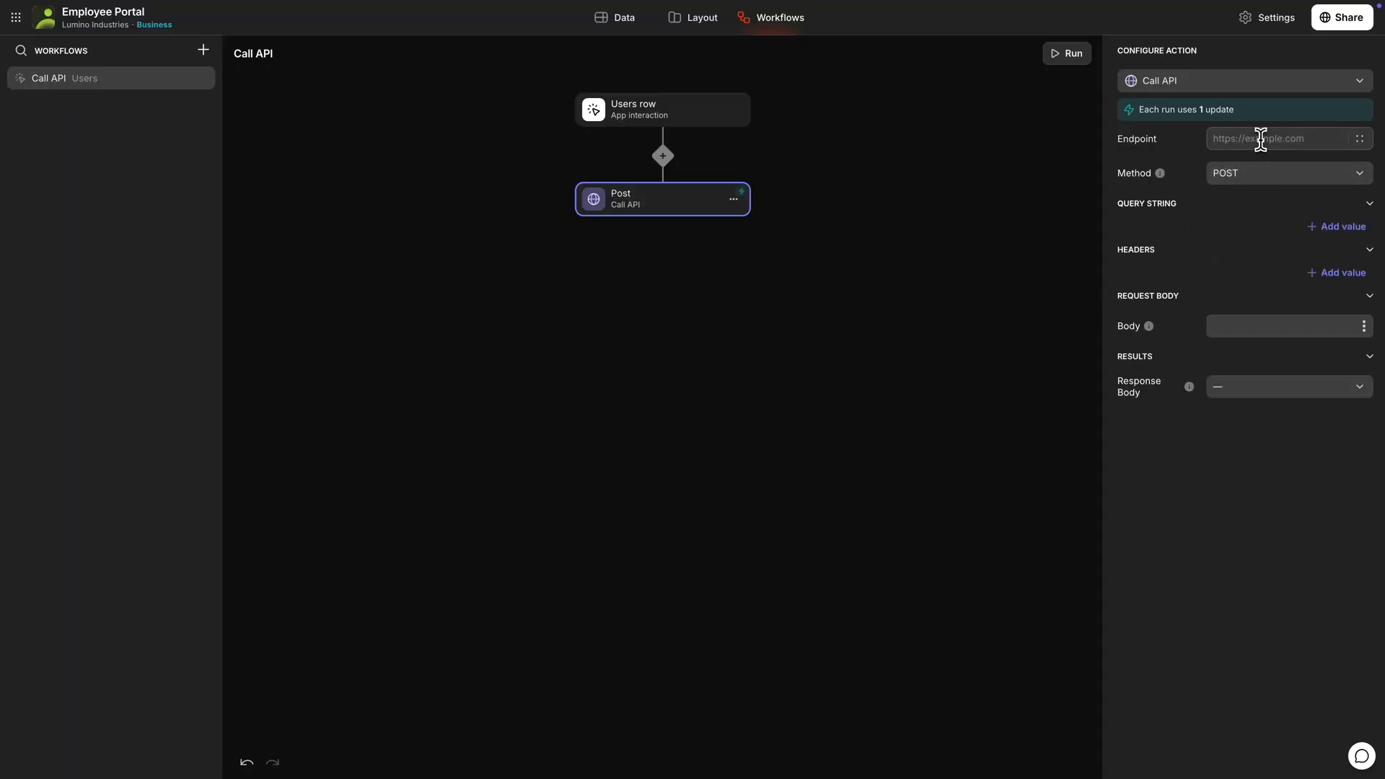
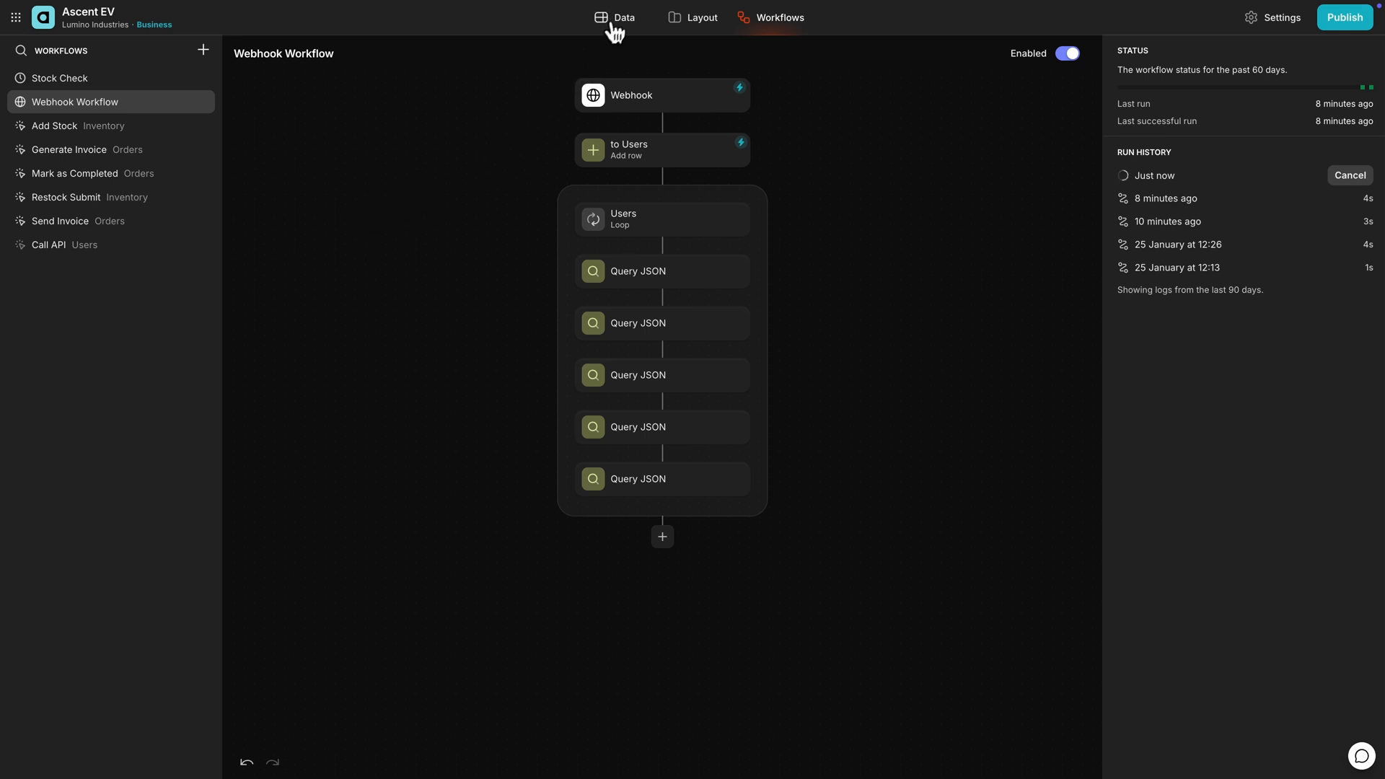
click(622, 17)
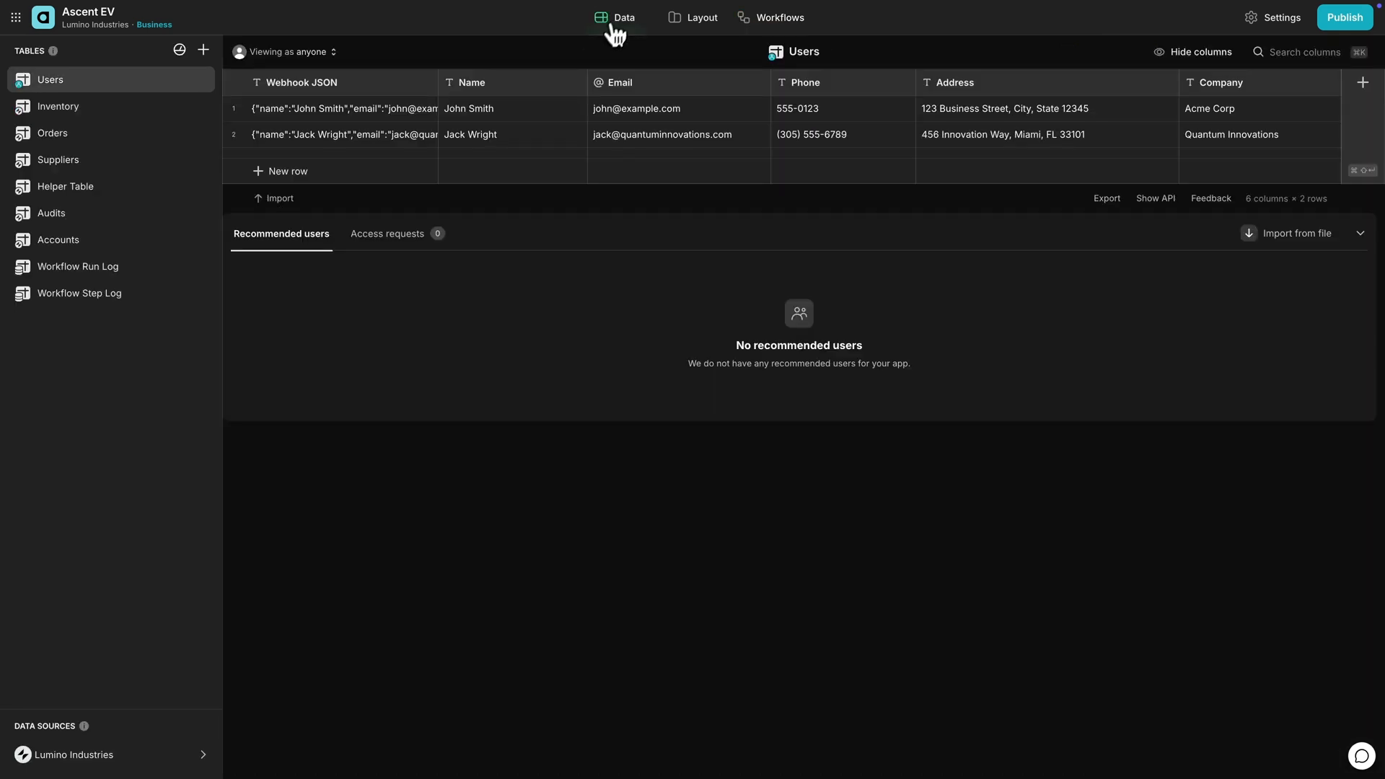